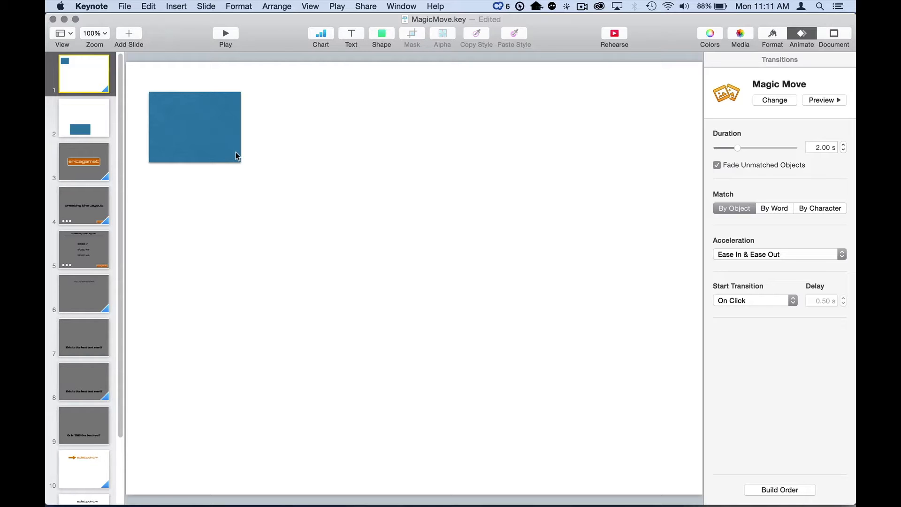
- Browse slides 1 and 2, then show slide 1's 2-second Magic Move transition settings
{"action": "left_click", "coordinate": [84, 117]}
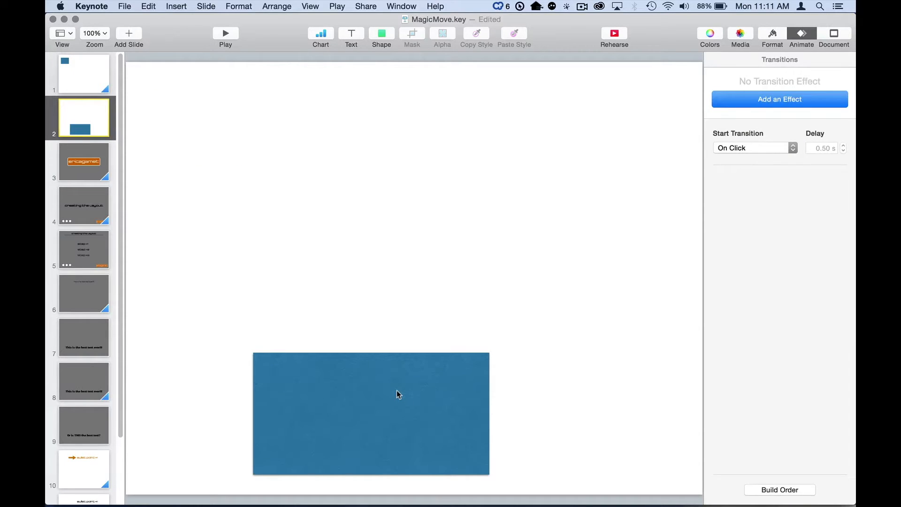
{"action": "mouse_move", "coordinate": [305, 361]}
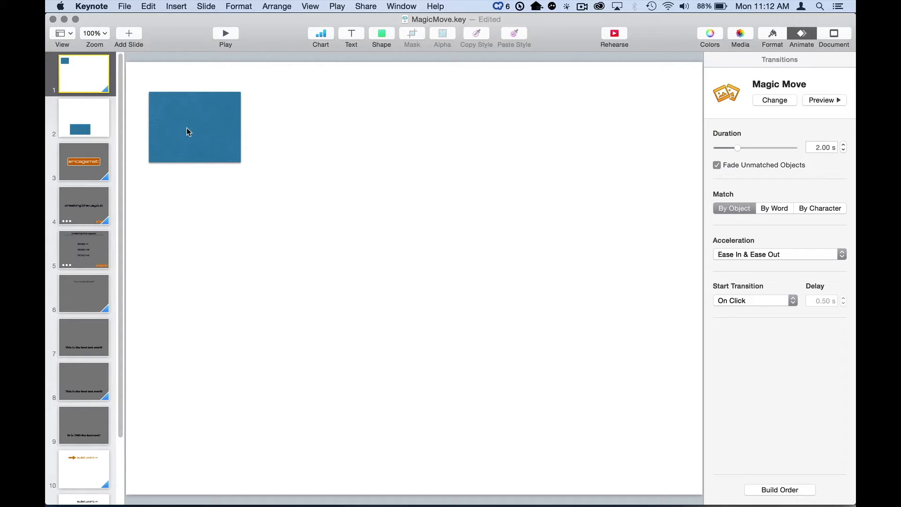
{"action": "left_click", "coordinate": [194, 127]}
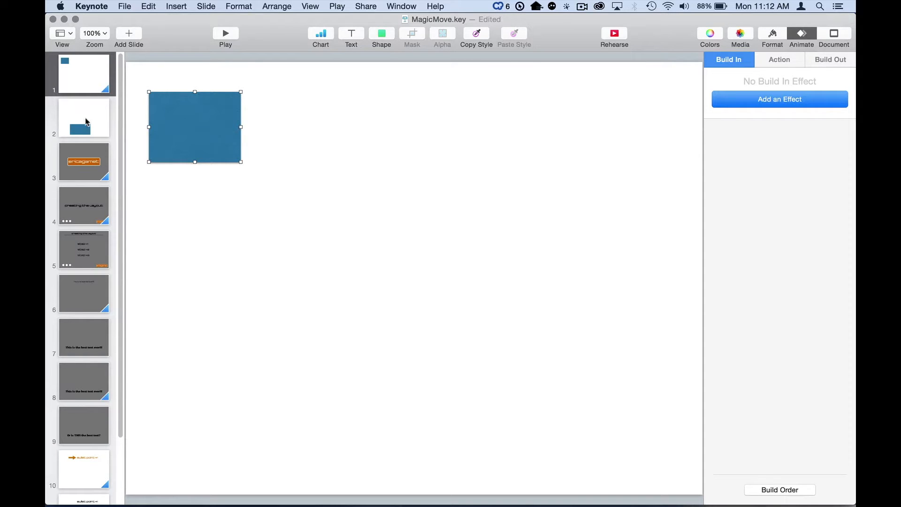
{"action": "left_click", "coordinate": [83, 118]}
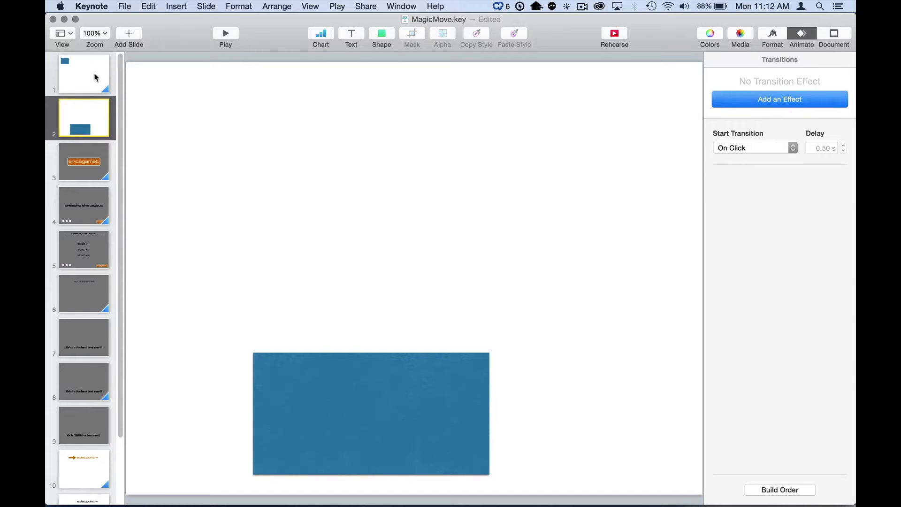
{"action": "left_click", "coordinate": [83, 74]}
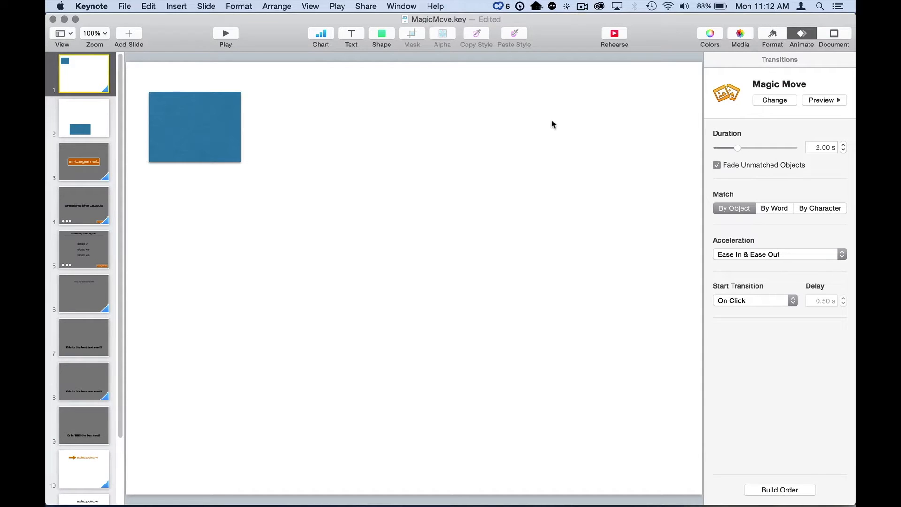
{"action": "mouse_move", "coordinate": [534, 121]}
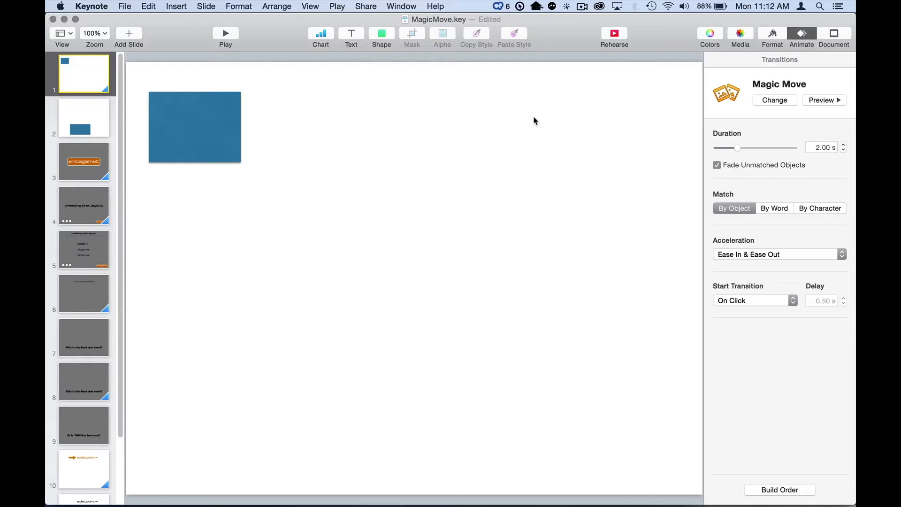
{"action": "mouse_move", "coordinate": [452, 99]}
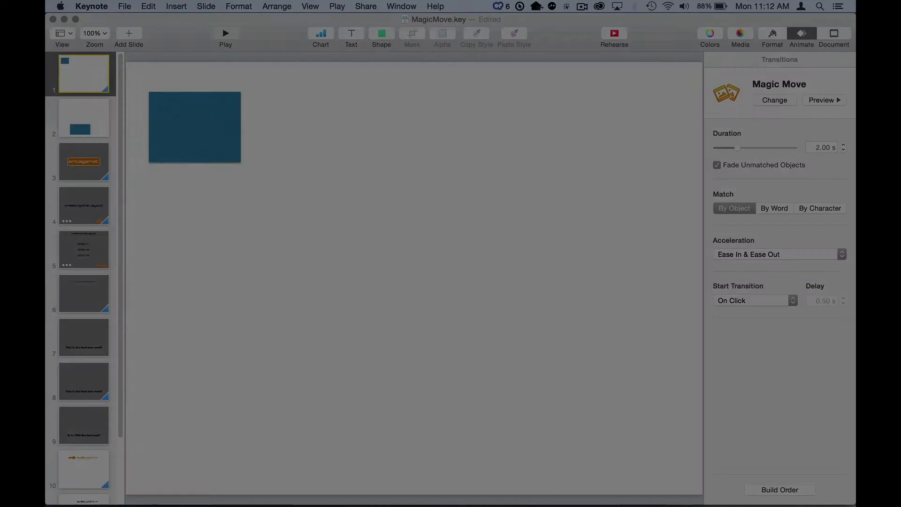
{"action": "left_click", "coordinate": [84, 118]}
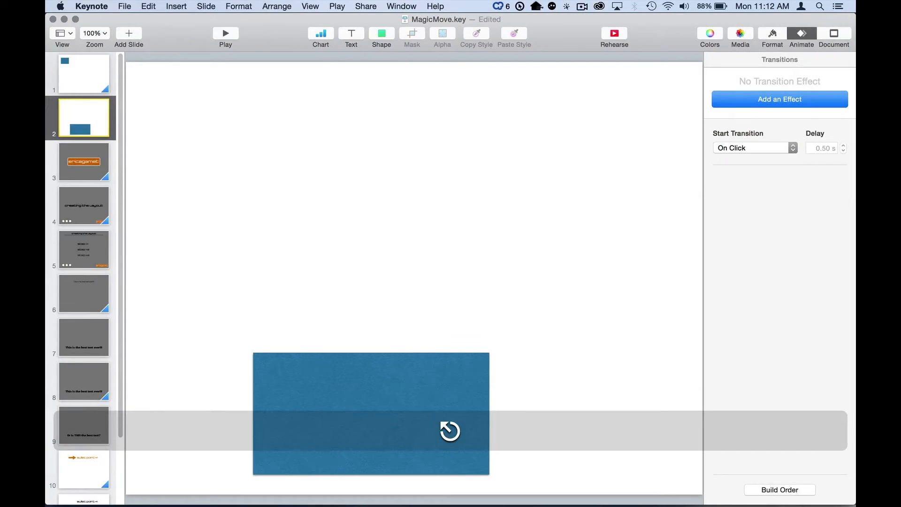
{"action": "mouse_move", "coordinate": [225, 33]}
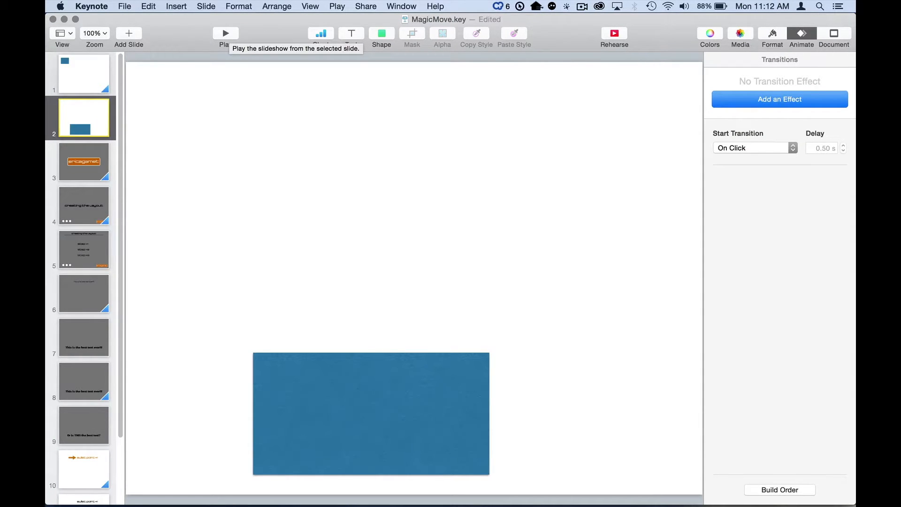
{"action": "mouse_move", "coordinate": [105, 16]}
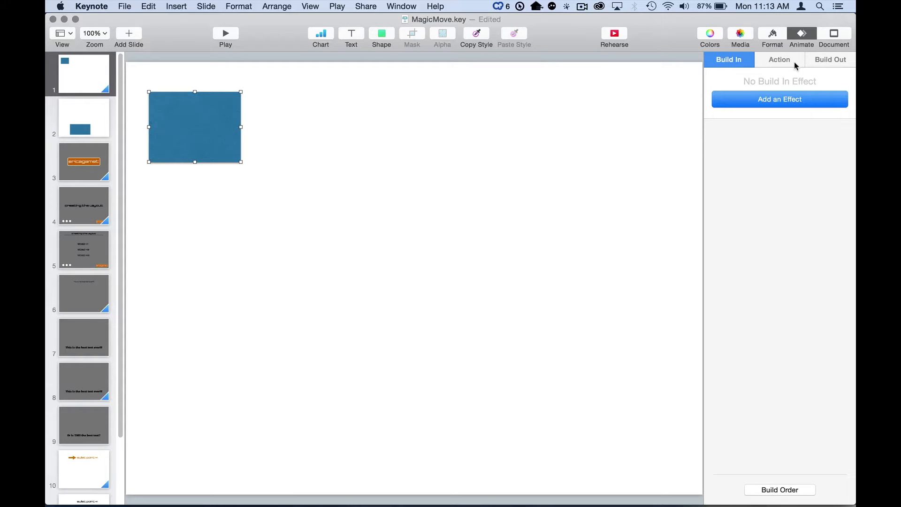
{"action": "mouse_move", "coordinate": [621, 232]}
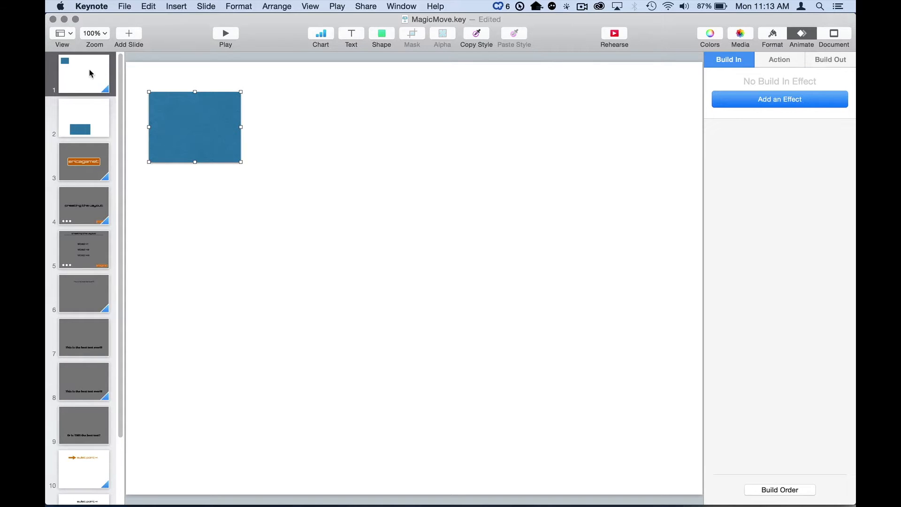
{"action": "mouse_move", "coordinate": [94, 119]}
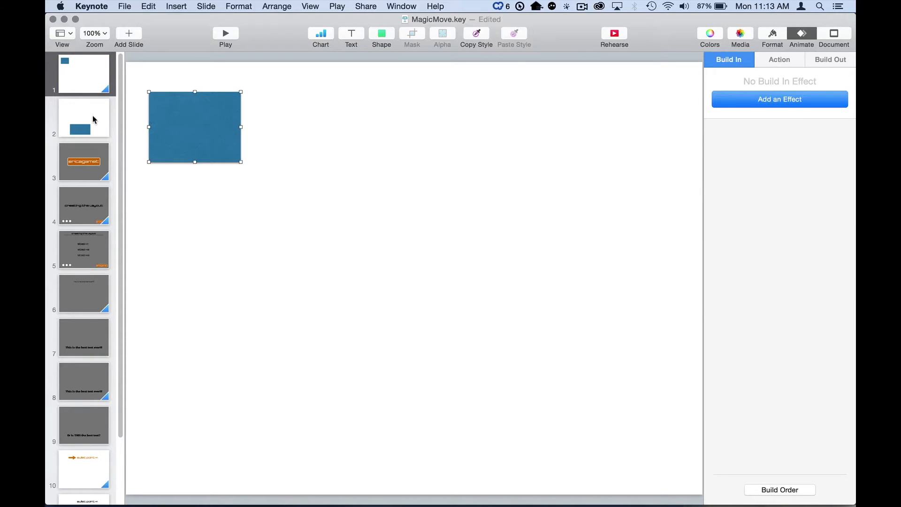
{"action": "left_click", "coordinate": [83, 118]}
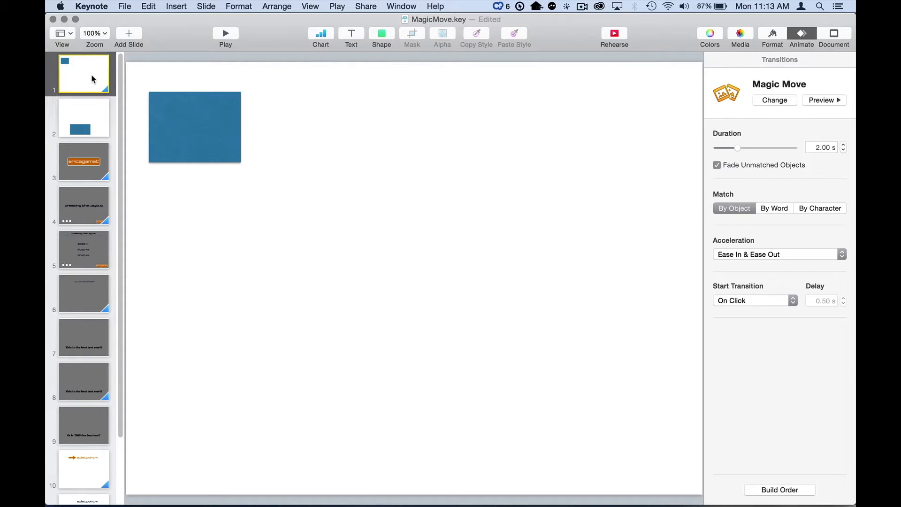
{"action": "mouse_move", "coordinate": [259, 123]}
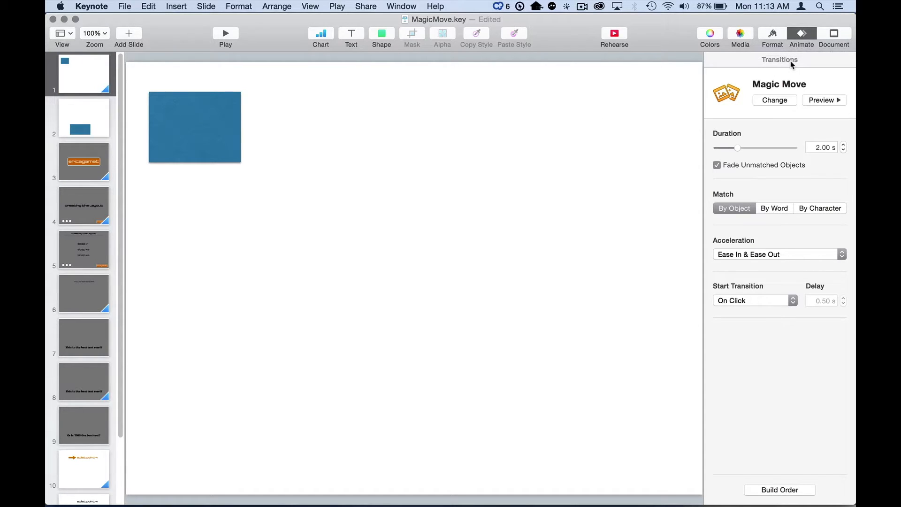
{"action": "mouse_move", "coordinate": [198, 134]}
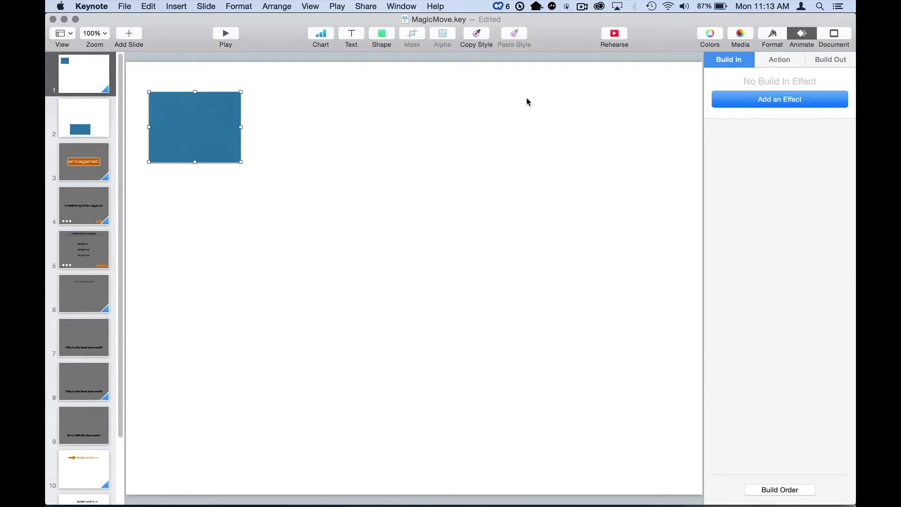
{"action": "mouse_move", "coordinate": [412, 146]}
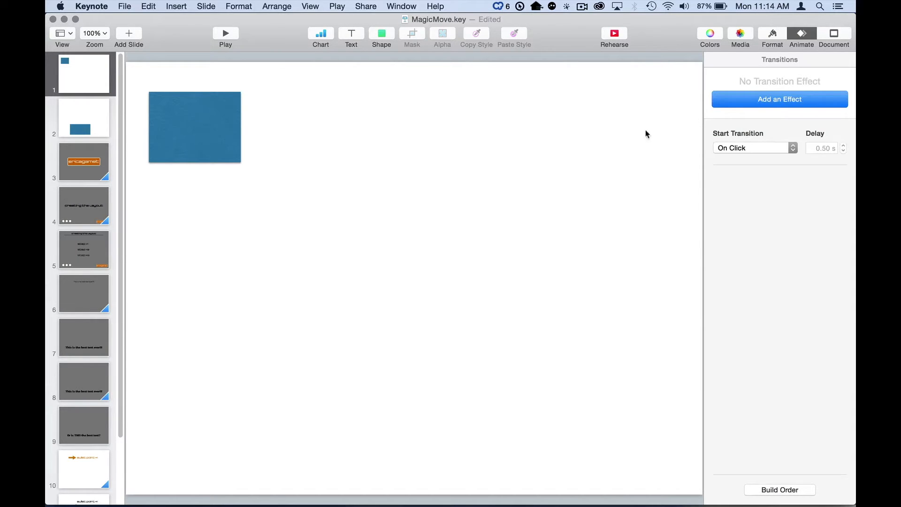
{"action": "left_click", "coordinate": [779, 99]}
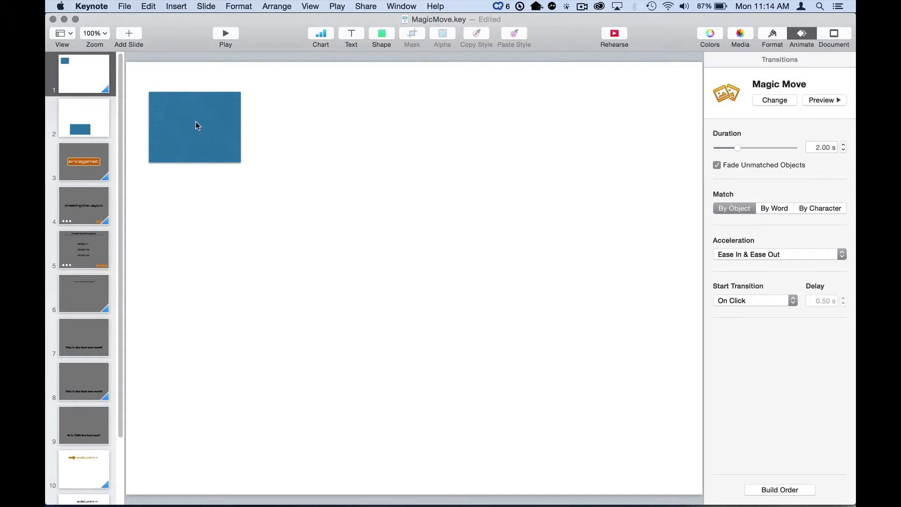
{"action": "mouse_move", "coordinate": [725, 162]}
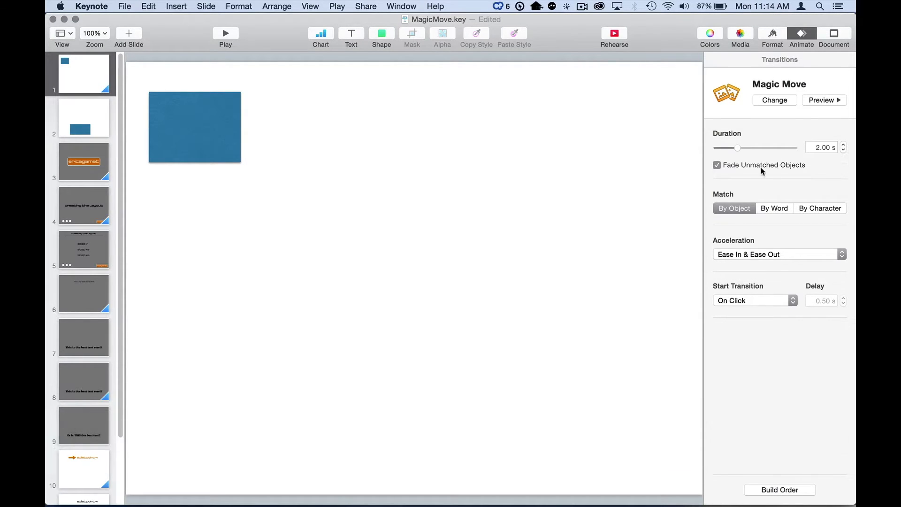
{"action": "mouse_move", "coordinate": [742, 175]}
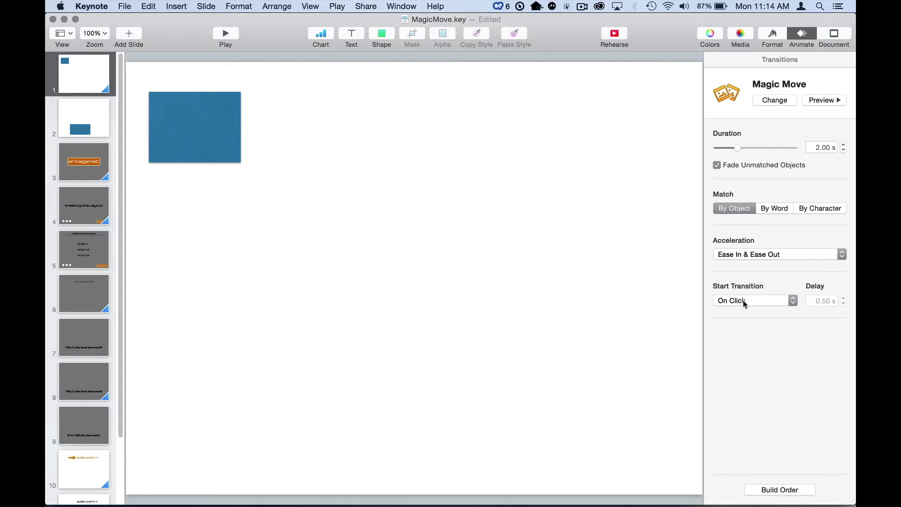
{"action": "mouse_move", "coordinate": [755, 299]}
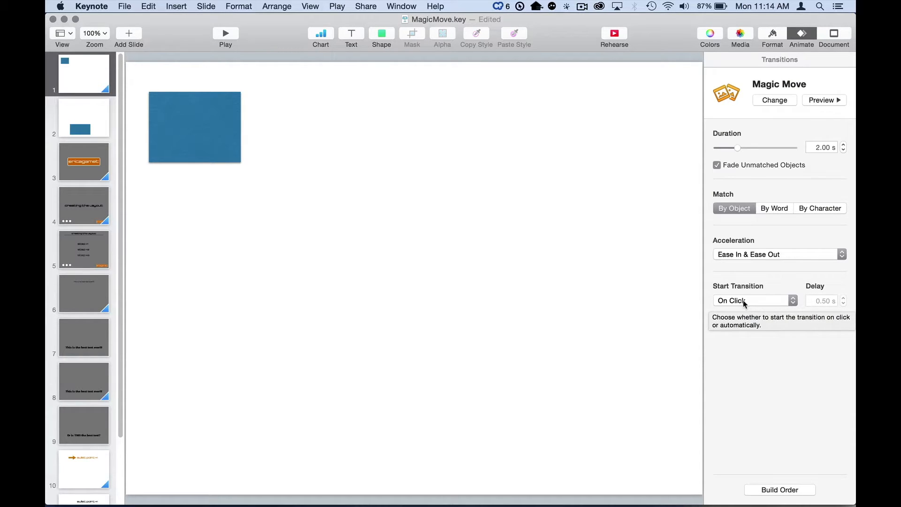
{"action": "left_click", "coordinate": [754, 300]}
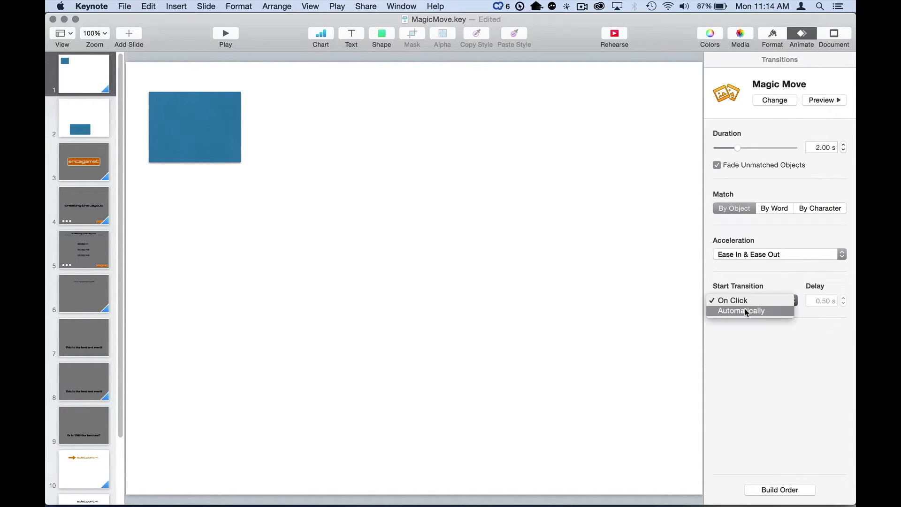
{"action": "left_click", "coordinate": [742, 310]}
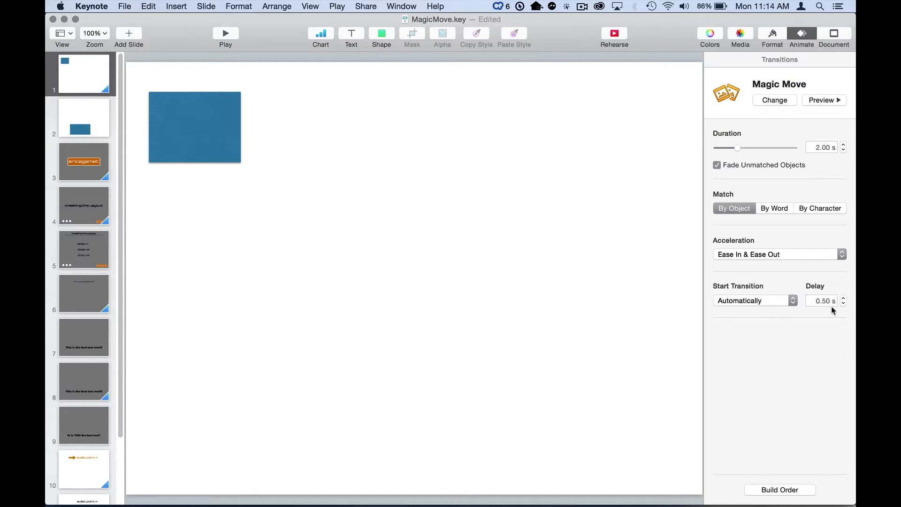
{"action": "mouse_move", "coordinate": [749, 307]}
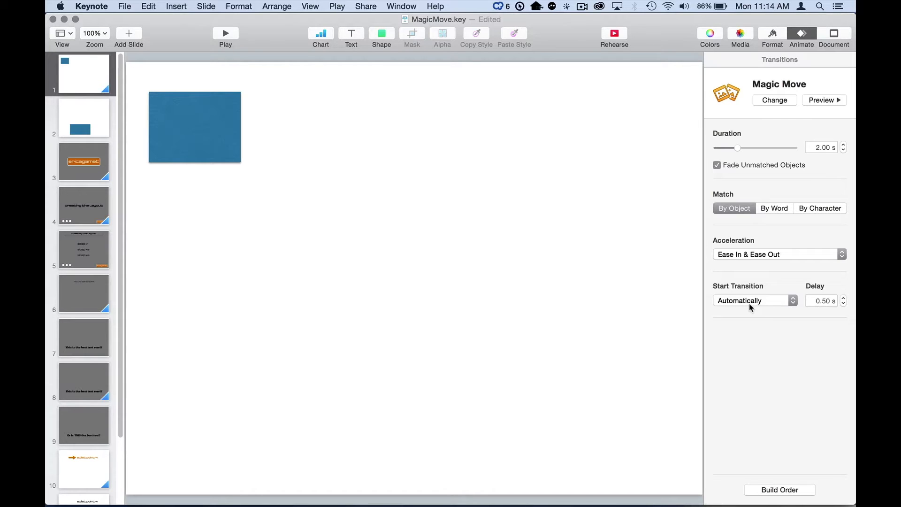
{"action": "mouse_move", "coordinate": [779, 489]}
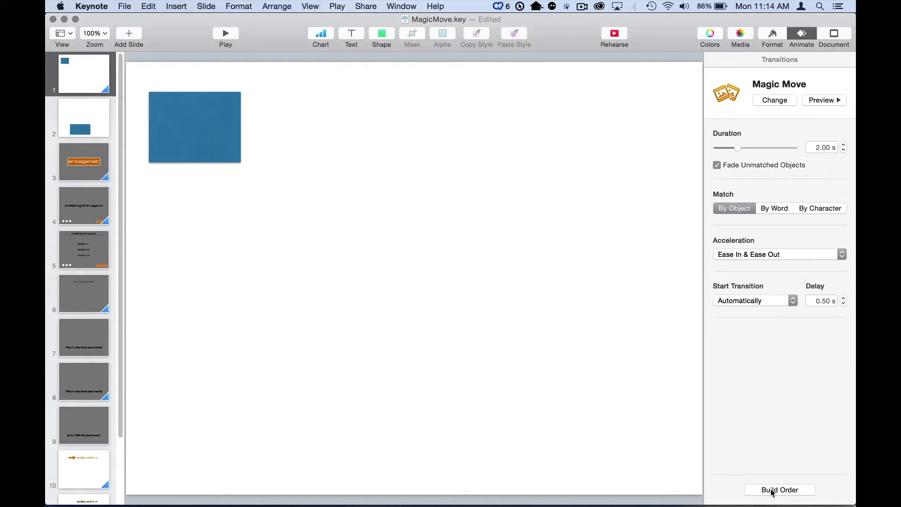
{"action": "left_click", "coordinate": [780, 490]}
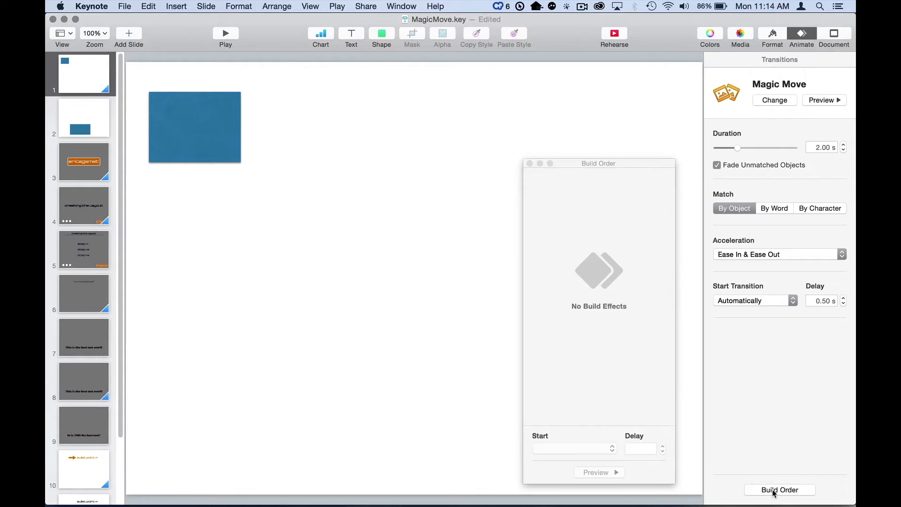
{"action": "mouse_move", "coordinate": [633, 412]}
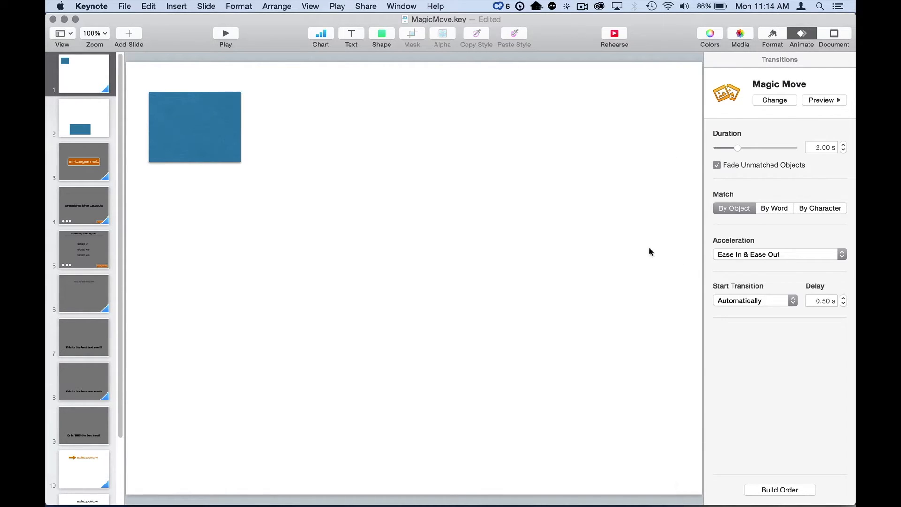
{"action": "left_click", "coordinate": [753, 300]}
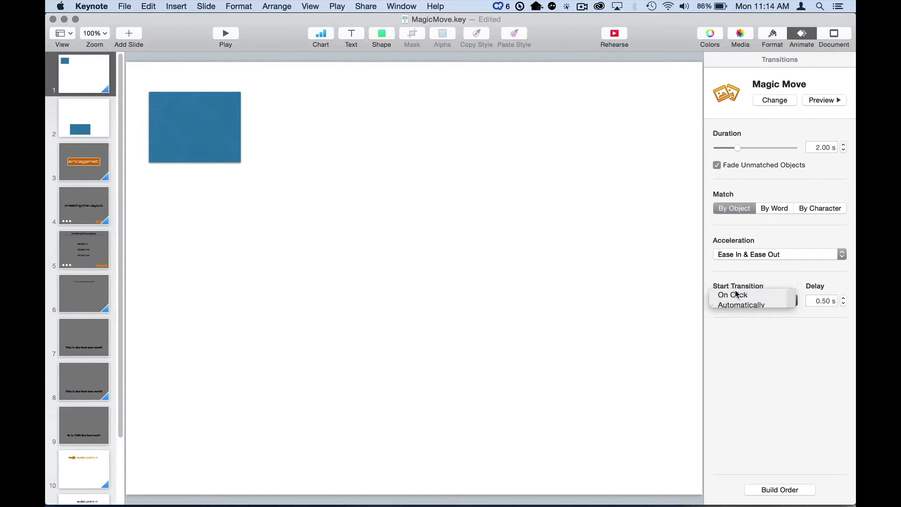
{"action": "left_click", "coordinate": [732, 294]}
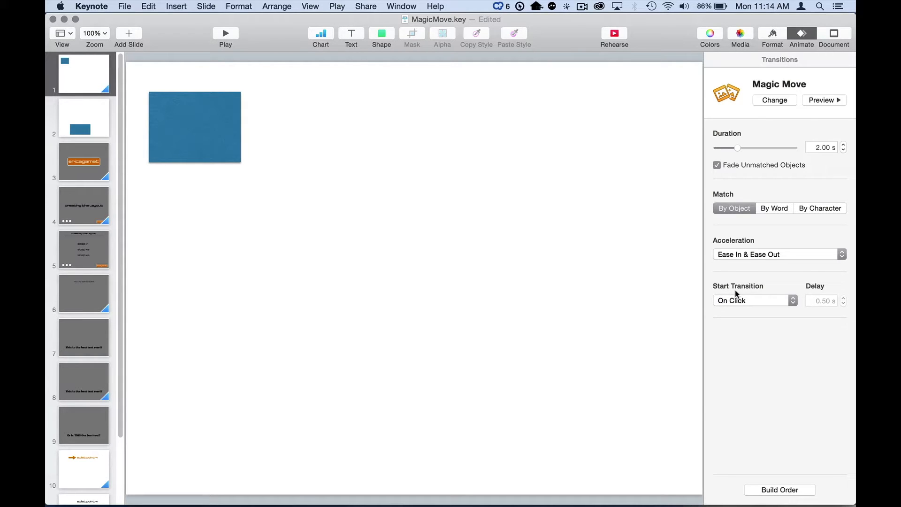
{"action": "mouse_move", "coordinate": [365, 152]}
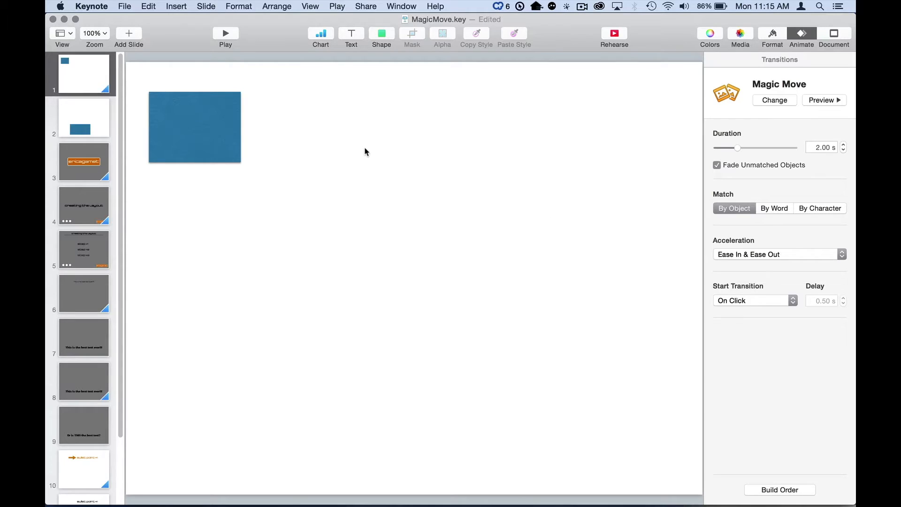
- Select slide 2's blue rectangle and widen it into a thin bottom bar
{"action": "left_click", "coordinate": [194, 126]}
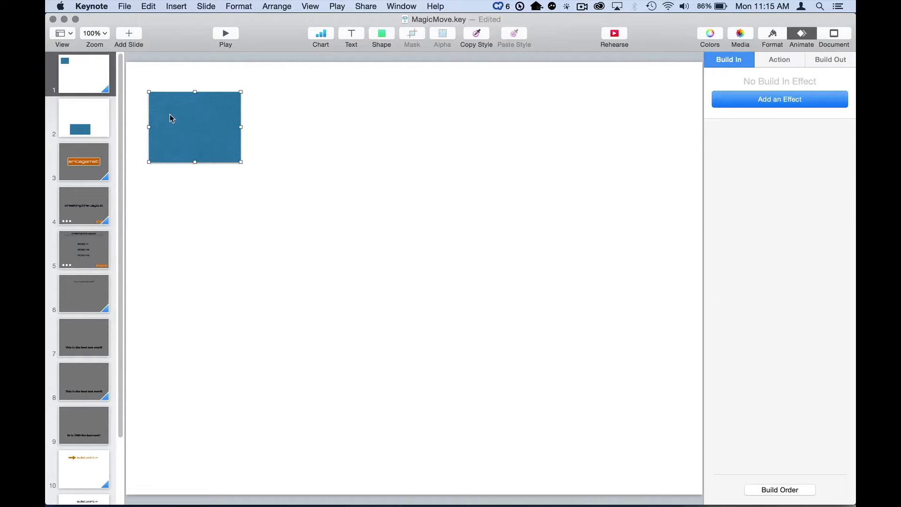
{"action": "left_click", "coordinate": [83, 118]}
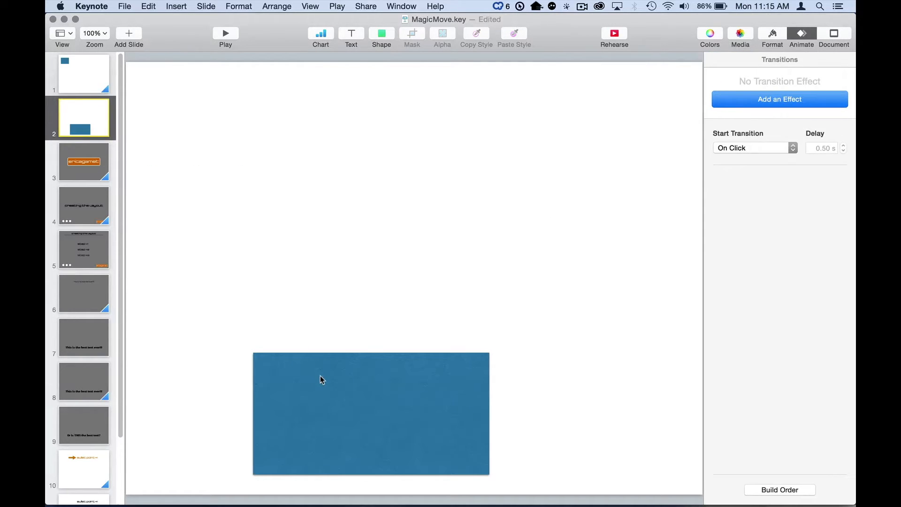
{"action": "left_click", "coordinate": [371, 412]}
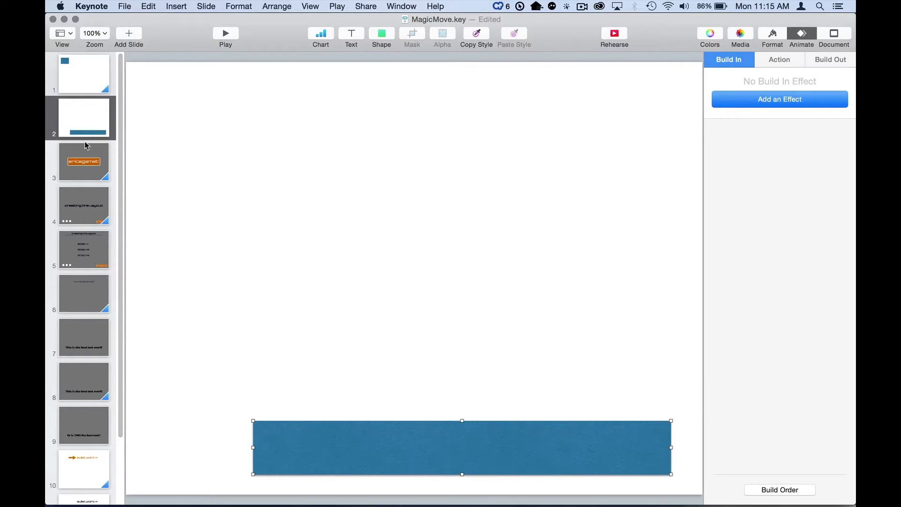
{"action": "left_click", "coordinate": [84, 73]}
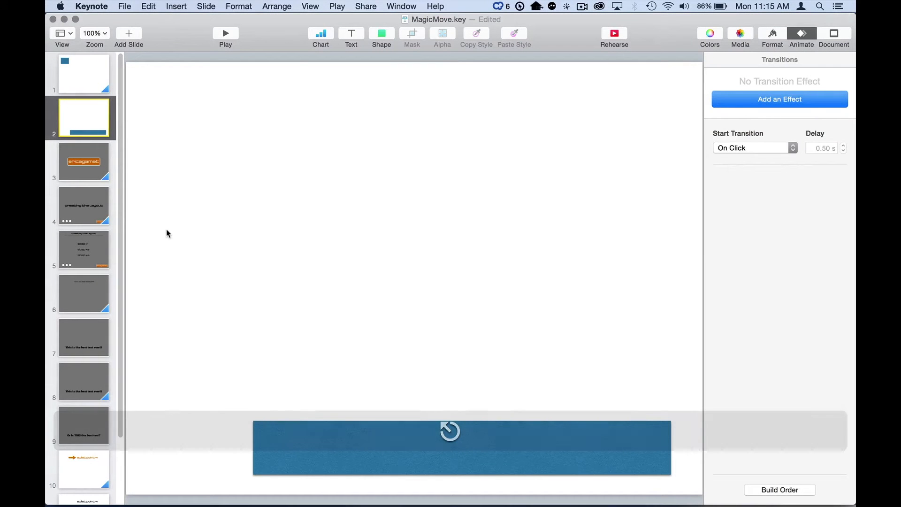
- Open slide 3 and select the large orange 'ericagamet' logo
{"action": "left_click", "coordinate": [84, 161]}
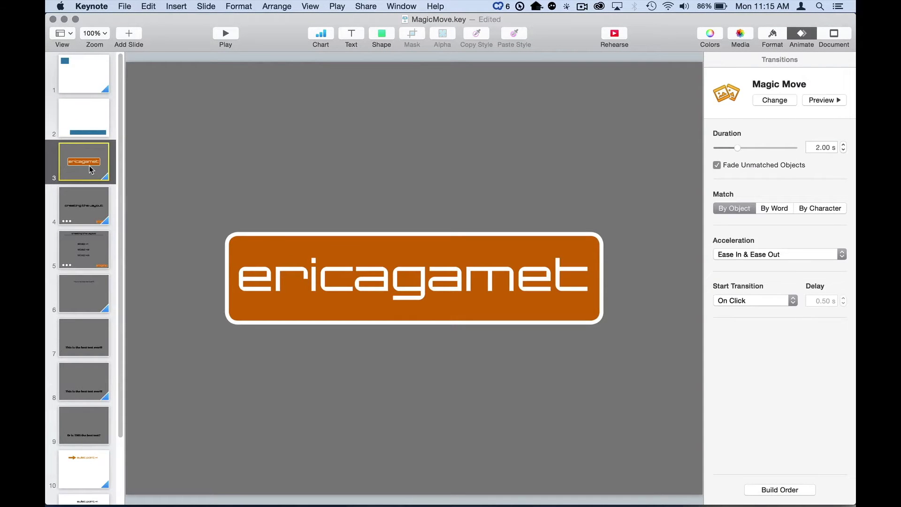
{"action": "left_click", "coordinate": [413, 278]}
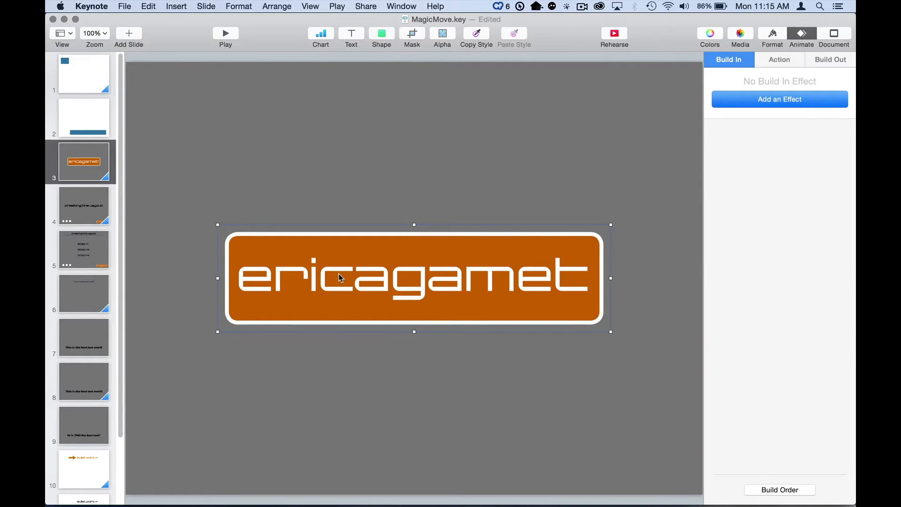
{"action": "mouse_move", "coordinate": [102, 214]}
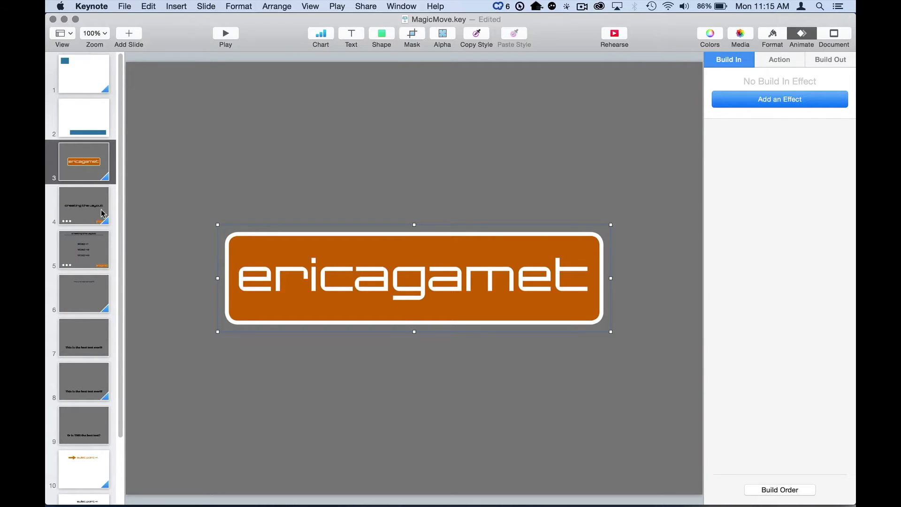
{"action": "mouse_move", "coordinate": [286, 277]}
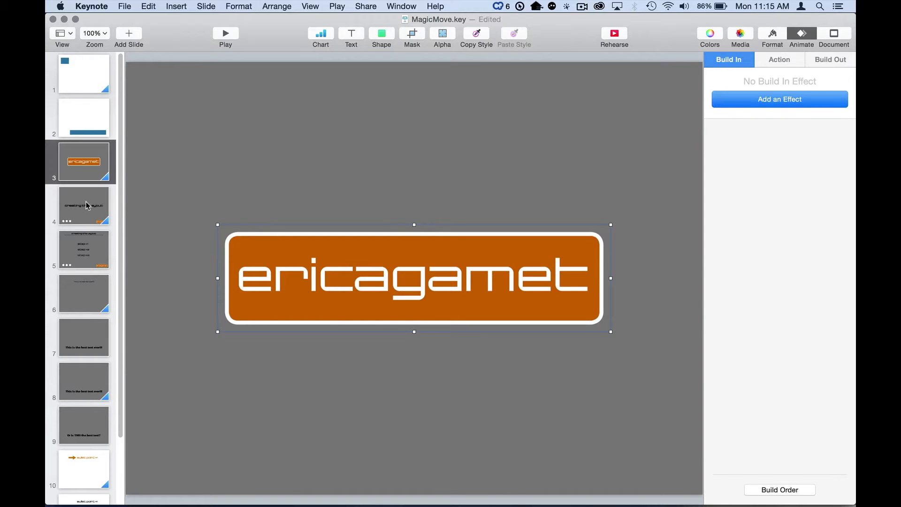
- On slide 4, confirm the title's 1-second Dissolve build starts After Transition
{"action": "left_click", "coordinate": [83, 205]}
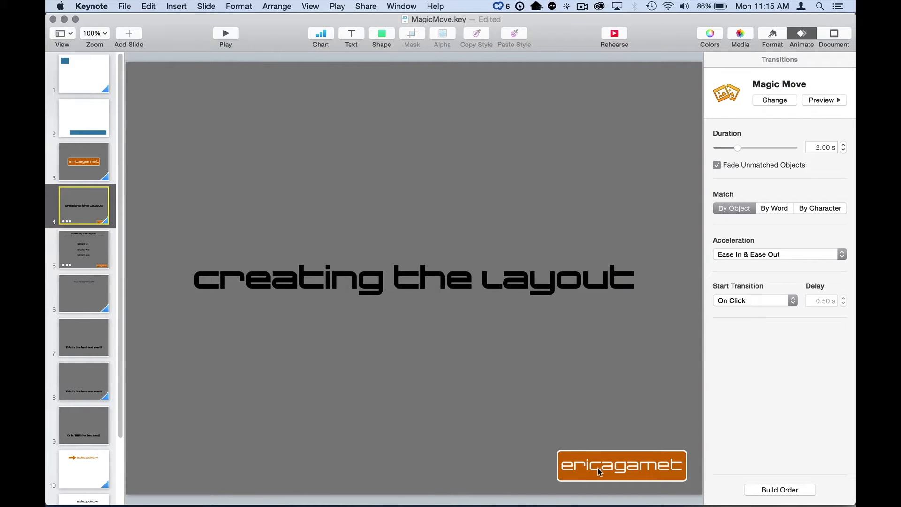
{"action": "left_click", "coordinate": [622, 465]}
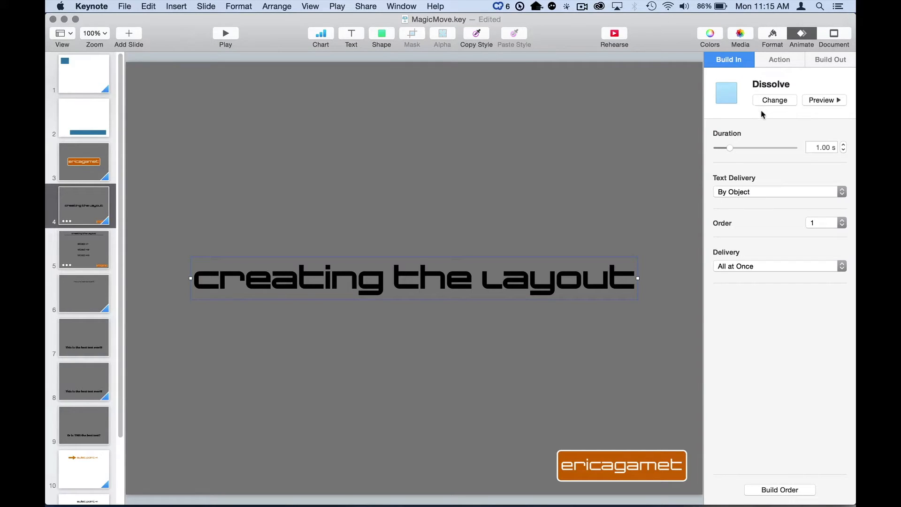
{"action": "mouse_move", "coordinate": [780, 497]}
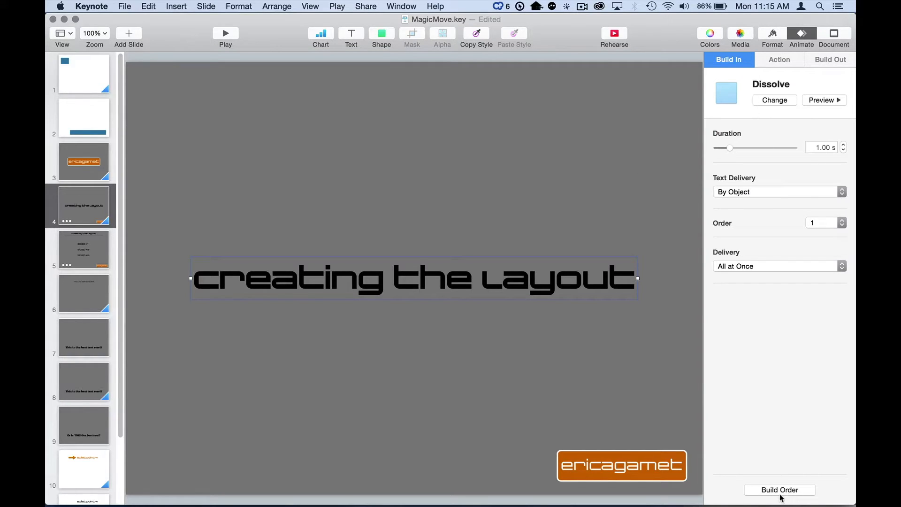
{"action": "left_click", "coordinate": [779, 490]}
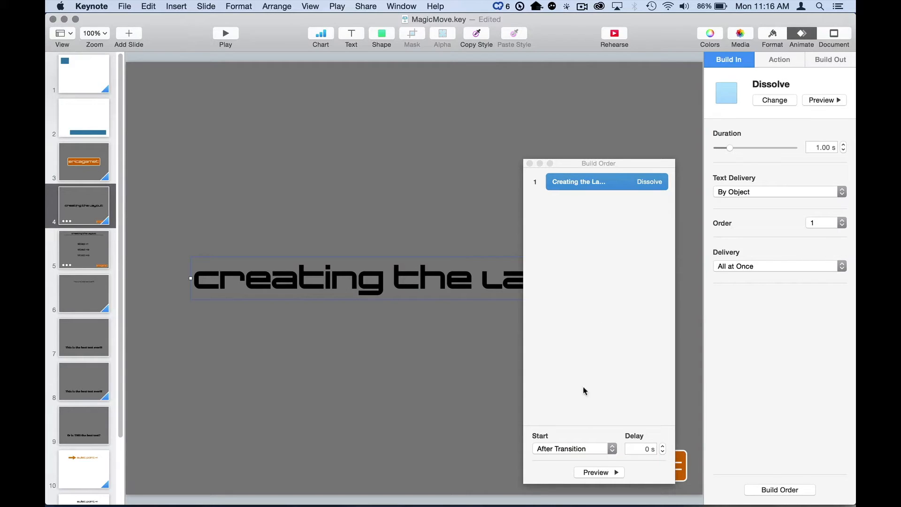
{"action": "mouse_move", "coordinate": [587, 461]}
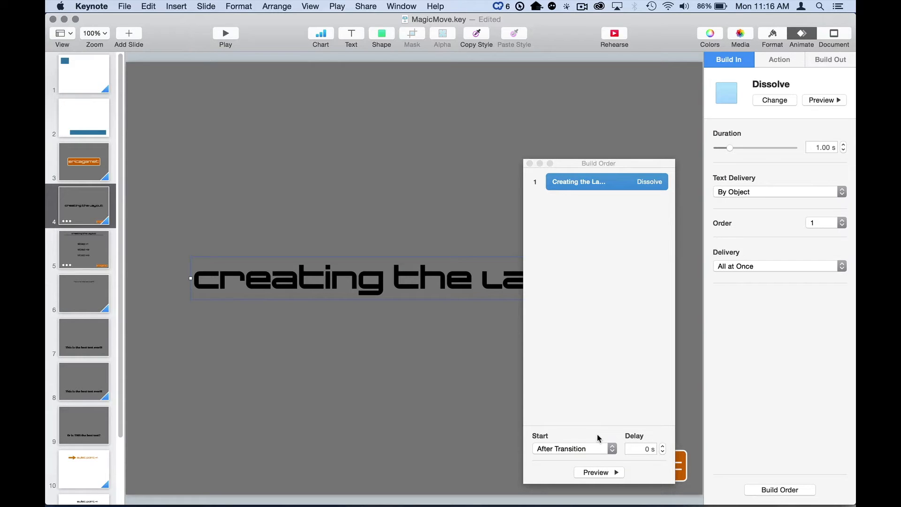
{"action": "mouse_move", "coordinate": [530, 170]}
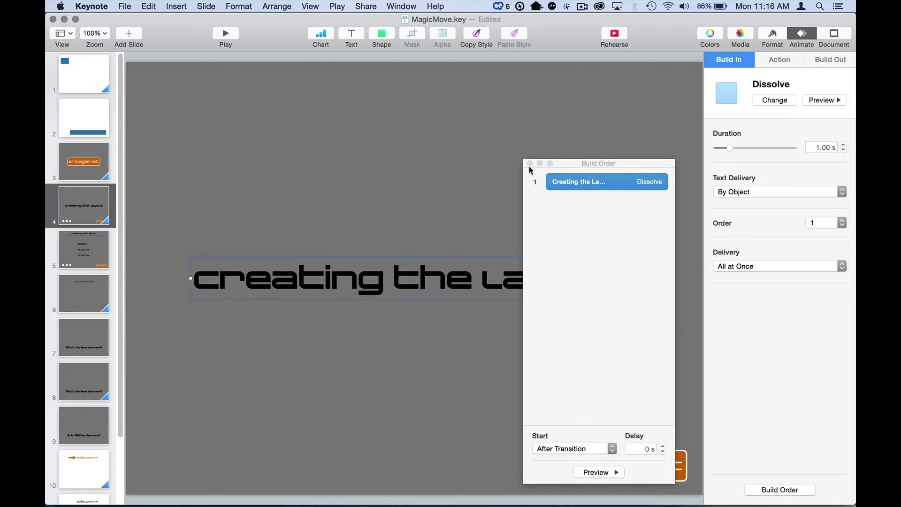
{"action": "left_click", "coordinate": [529, 163]}
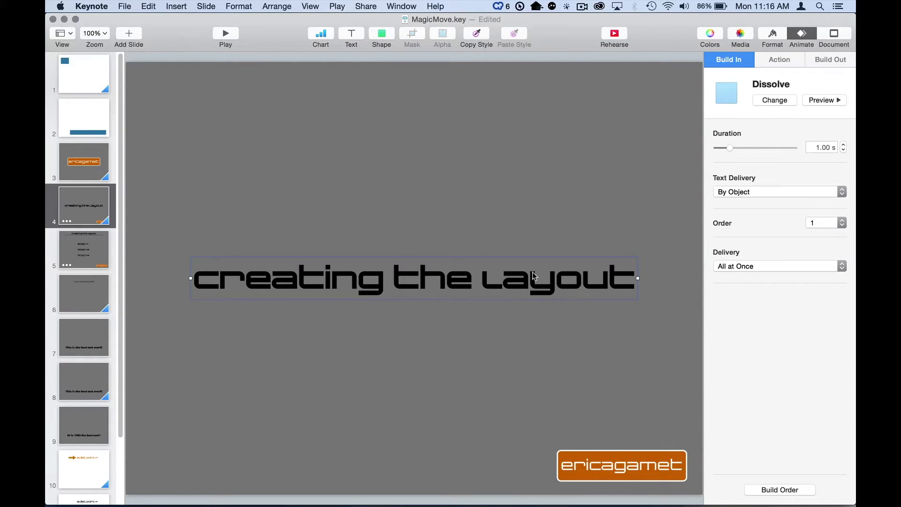
{"action": "left_click", "coordinate": [83, 162]}
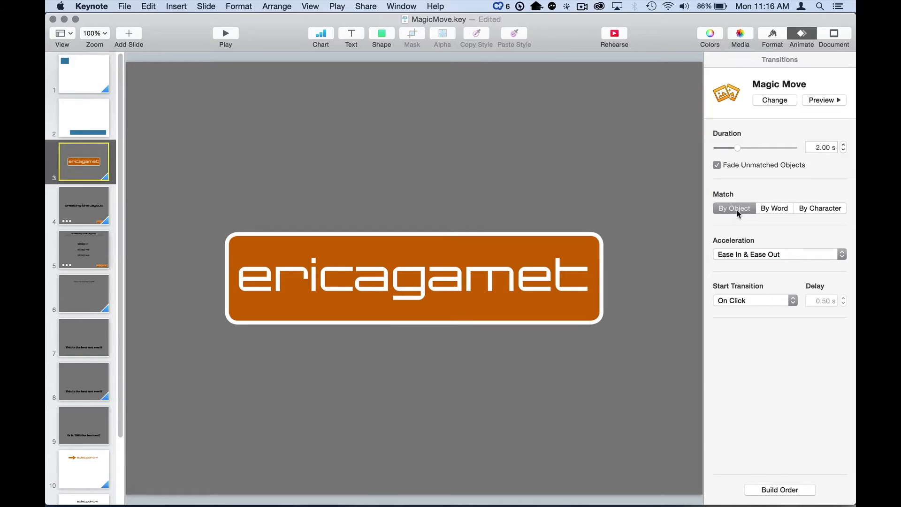
{"action": "mouse_move", "coordinate": [729, 177]}
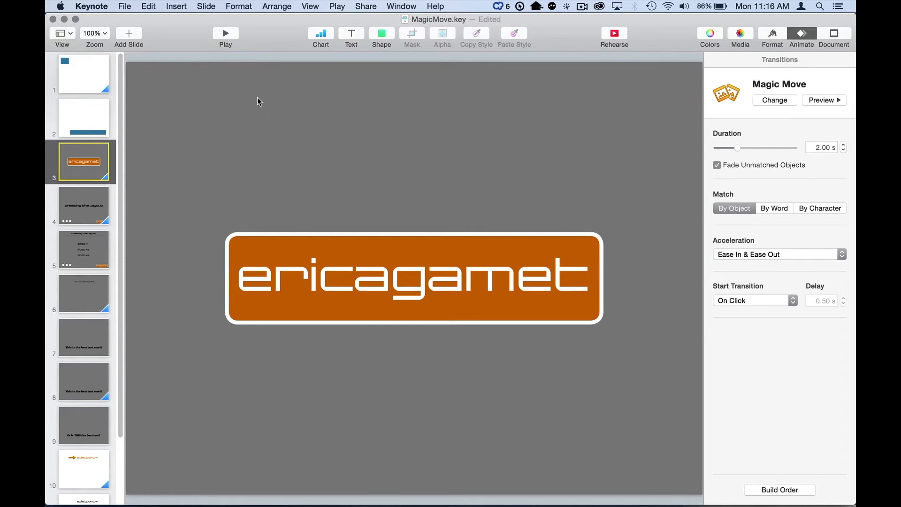
{"action": "left_click", "coordinate": [84, 205]}
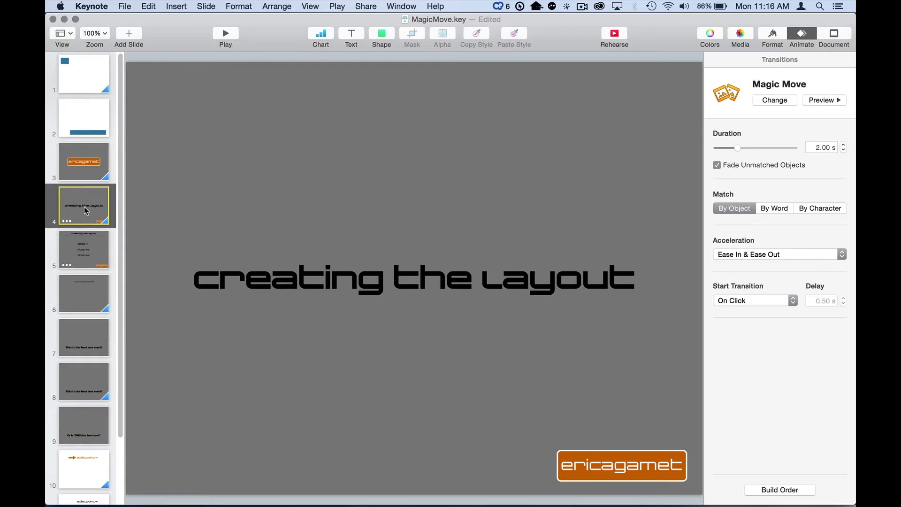
{"action": "mouse_move", "coordinate": [89, 221]}
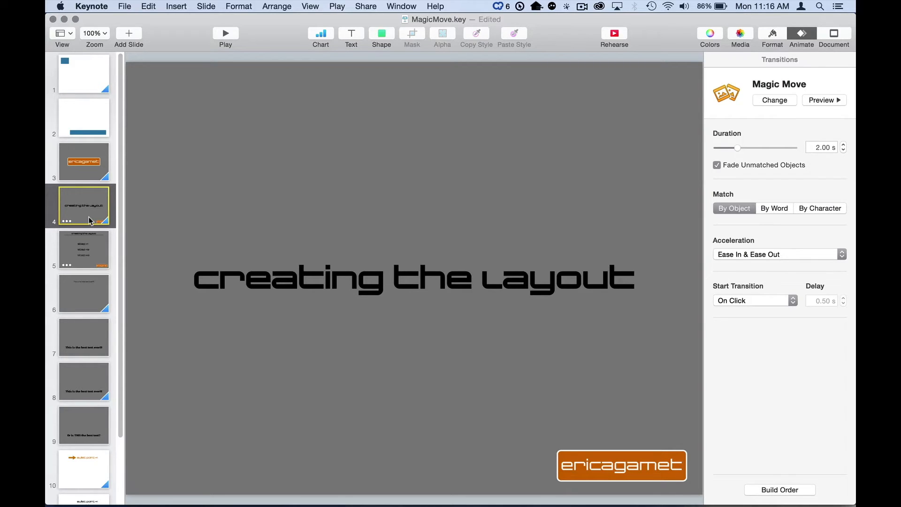
{"action": "key", "text": "f1"}
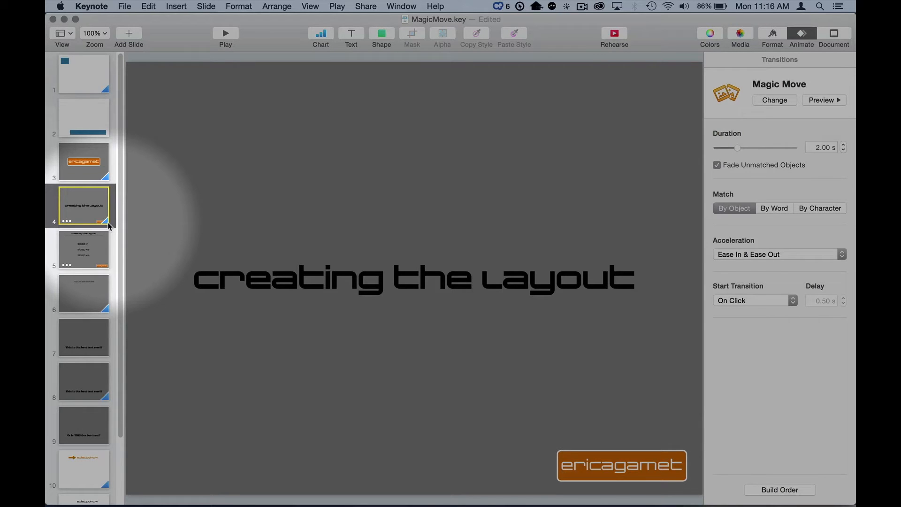
{"action": "key", "text": "F1"}
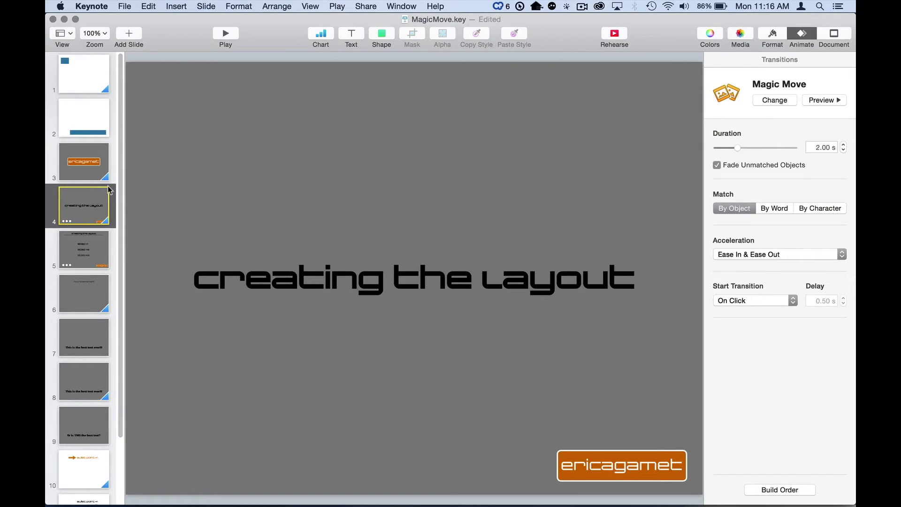
{"action": "mouse_move", "coordinate": [110, 208]}
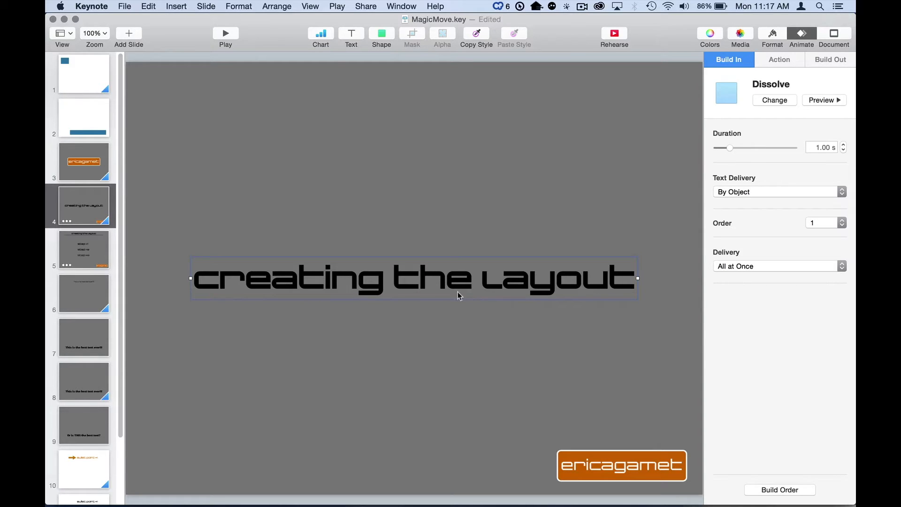
- On slide 5, select the line under the title and preview its 1-second Wipe build
{"action": "left_click", "coordinate": [83, 249]}
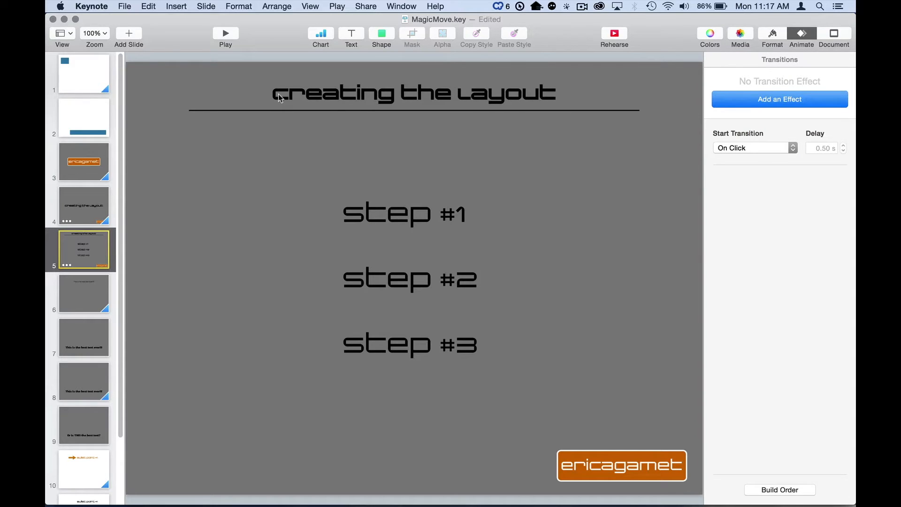
{"action": "left_click", "coordinate": [413, 92]}
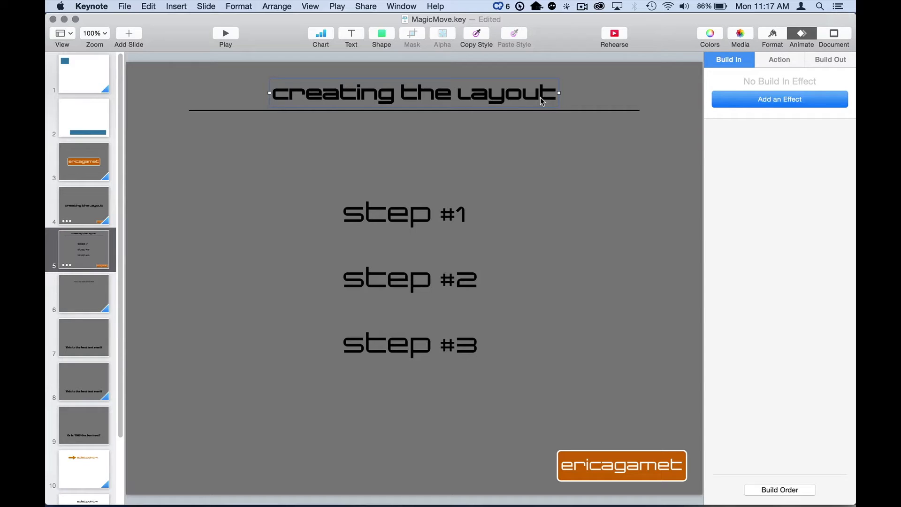
{"action": "mouse_move", "coordinate": [611, 354]}
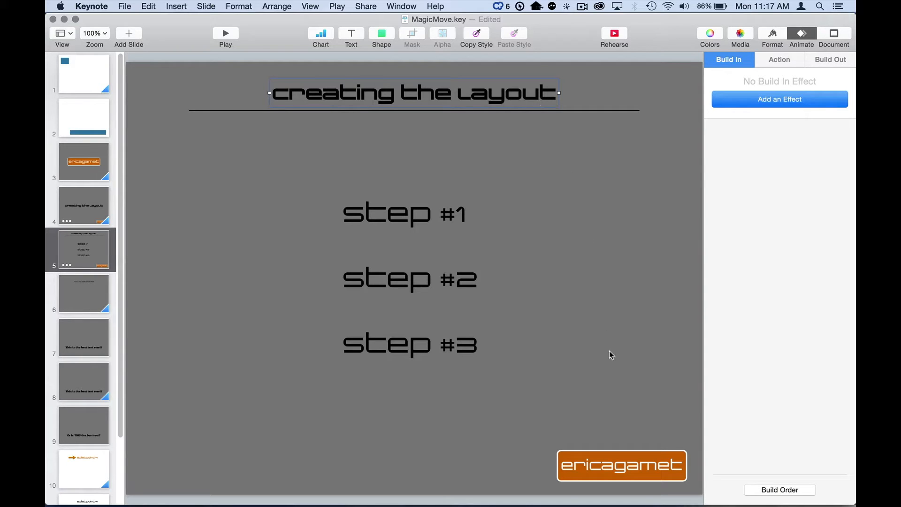
{"action": "left_click", "coordinate": [622, 465]}
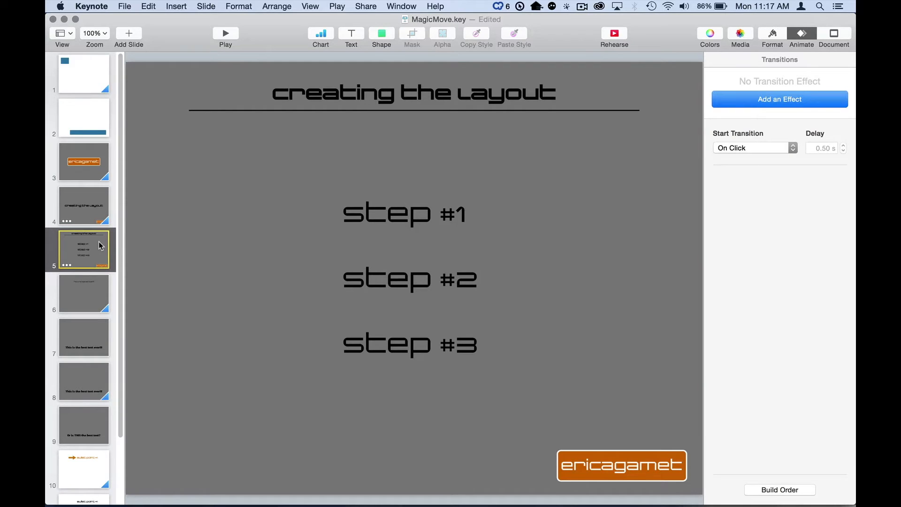
{"action": "left_click", "coordinate": [83, 205]}
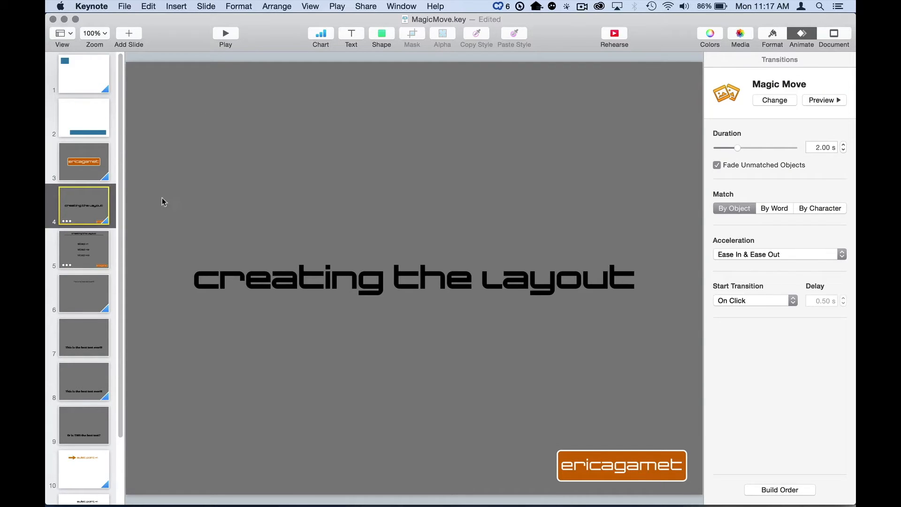
{"action": "left_click", "coordinate": [83, 249]}
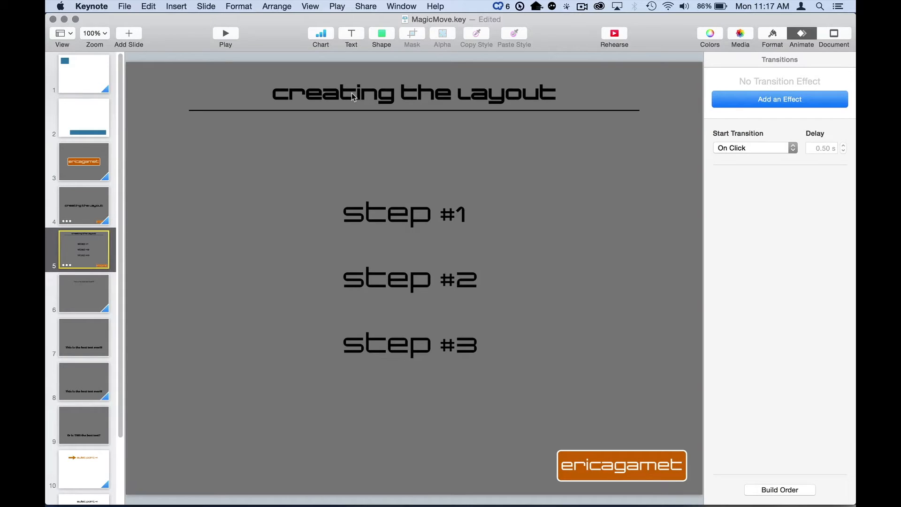
{"action": "mouse_move", "coordinate": [357, 115]}
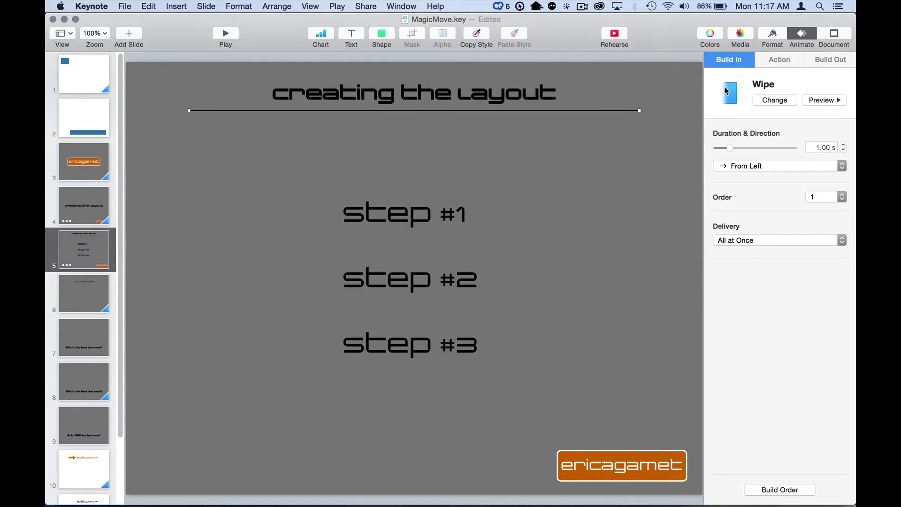
{"action": "left_click", "coordinate": [823, 100]}
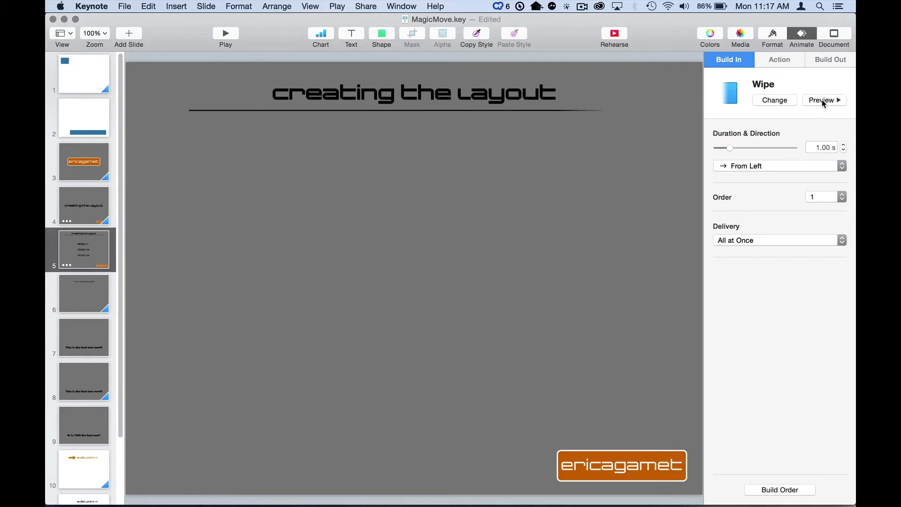
{"action": "left_click", "coordinate": [824, 100]}
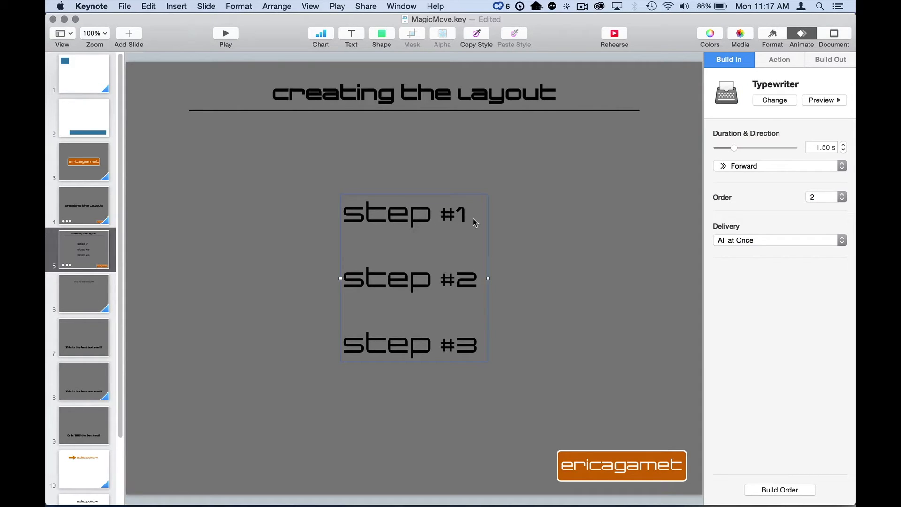
{"action": "mouse_move", "coordinate": [745, 175]}
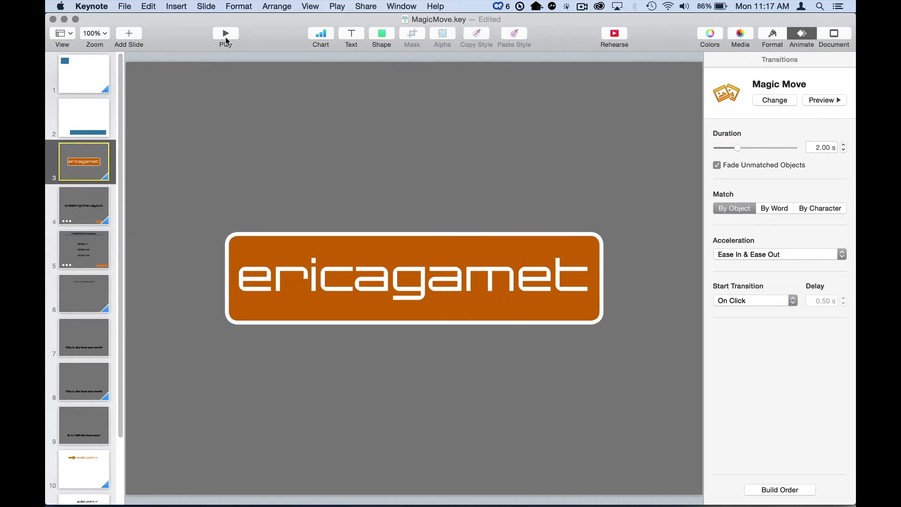
- Play the slideshow starting from the logo slide
{"action": "left_click", "coordinate": [225, 33]}
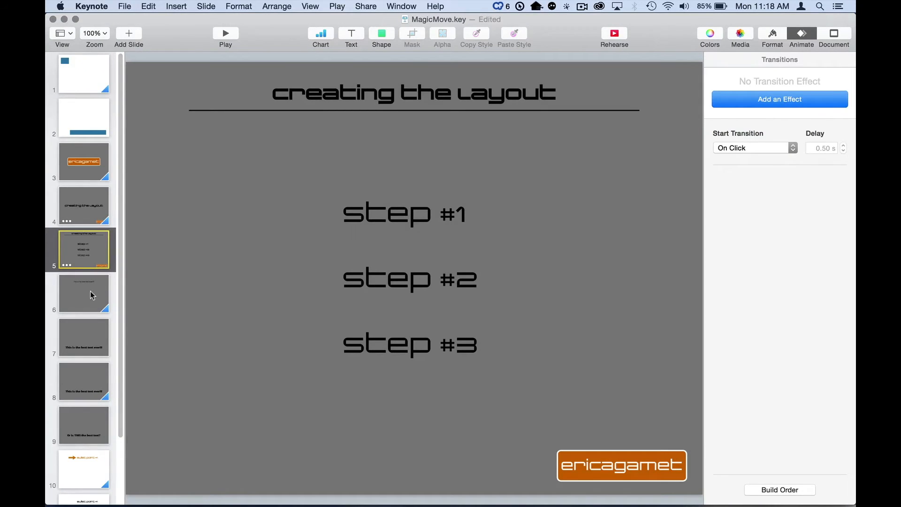
- Play slide 6's by-character Magic Move and compare the thin and bold text slides
{"action": "left_click", "coordinate": [83, 293]}
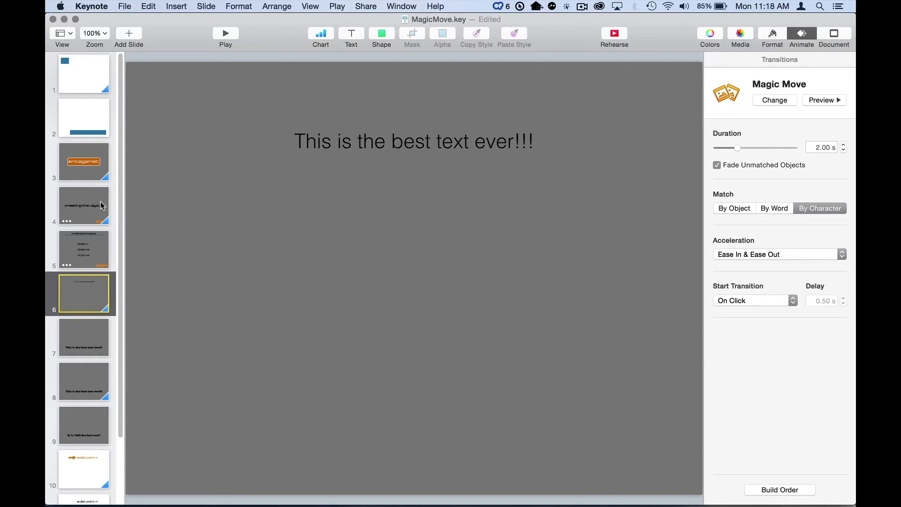
{"action": "left_click", "coordinate": [84, 162]}
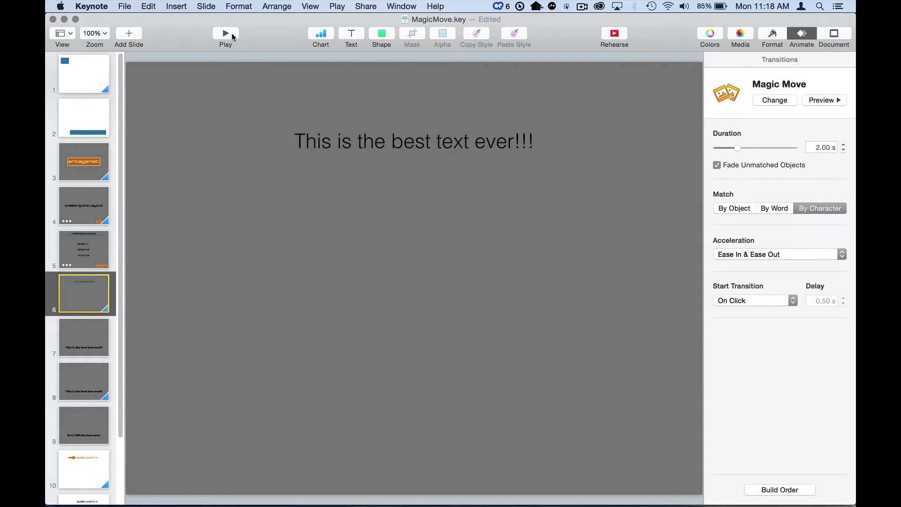
{"action": "left_click", "coordinate": [225, 32]}
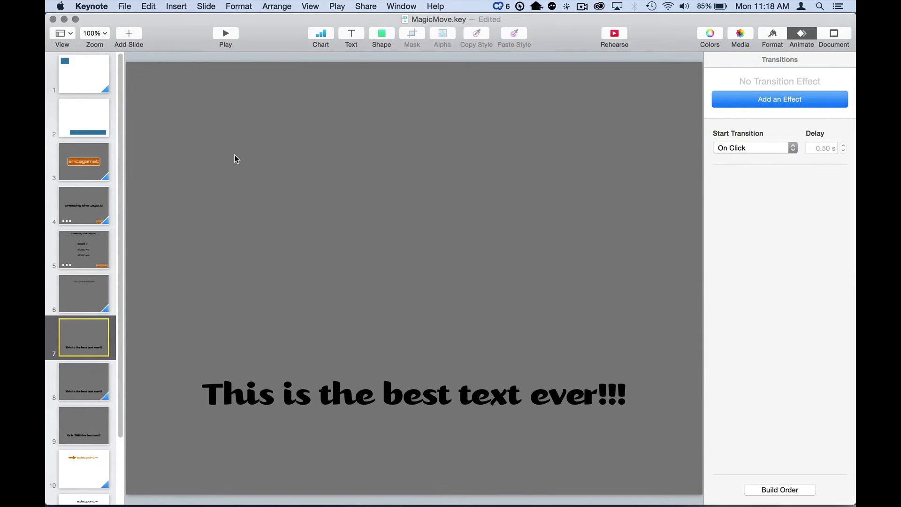
{"action": "left_click", "coordinate": [84, 294]}
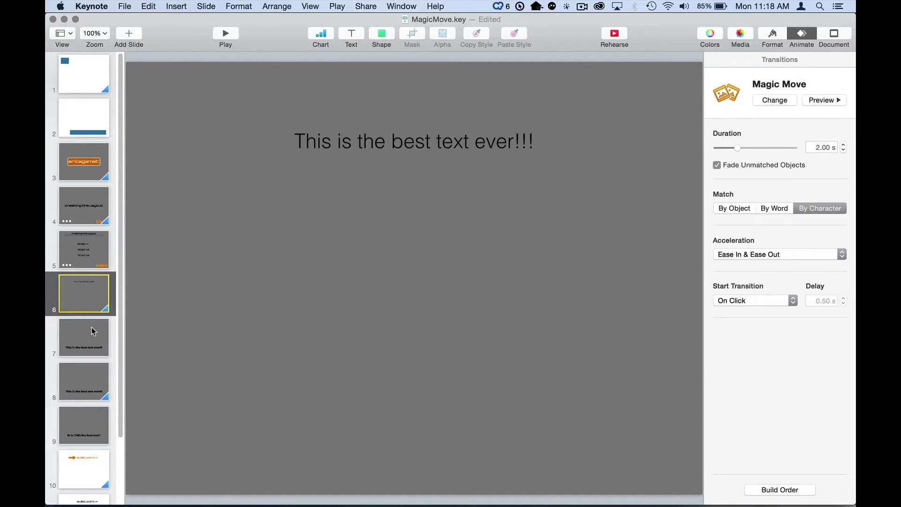
{"action": "left_click", "coordinate": [413, 141]}
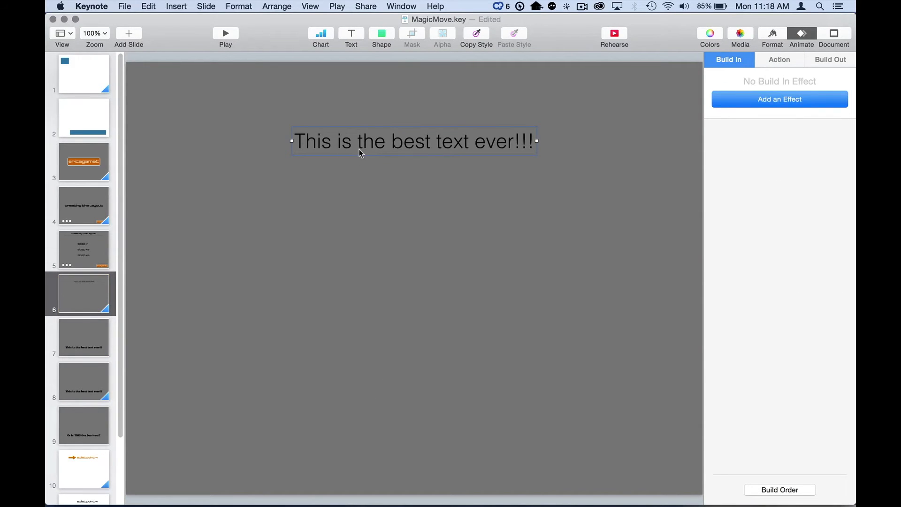
{"action": "left_click", "coordinate": [83, 338]}
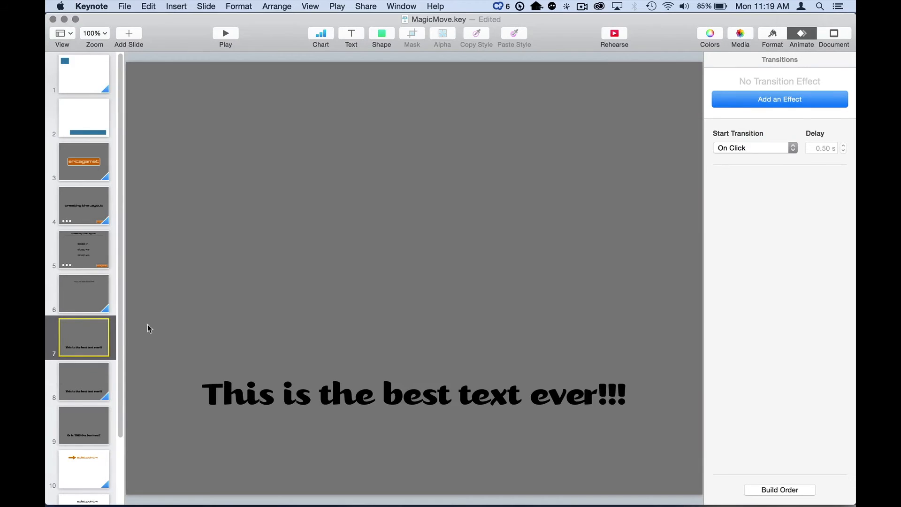
{"action": "left_click", "coordinate": [84, 294]}
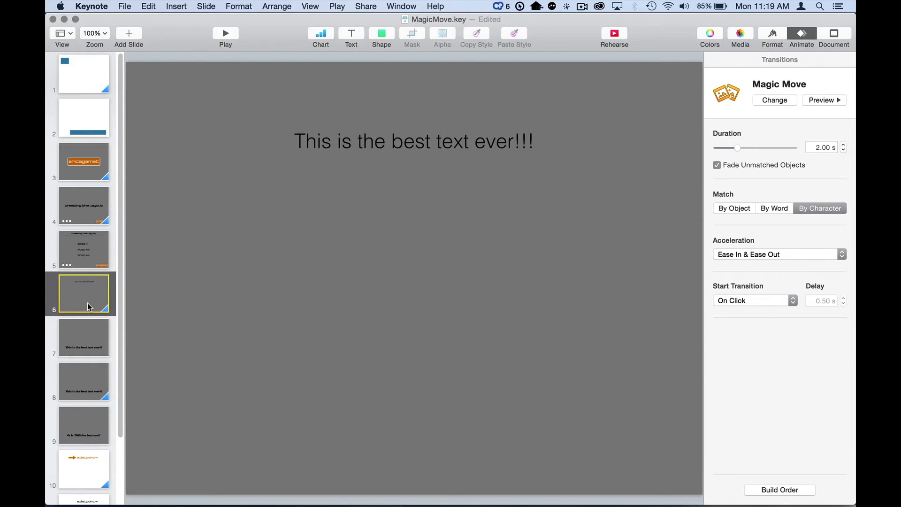
{"action": "mouse_move", "coordinate": [810, 223]}
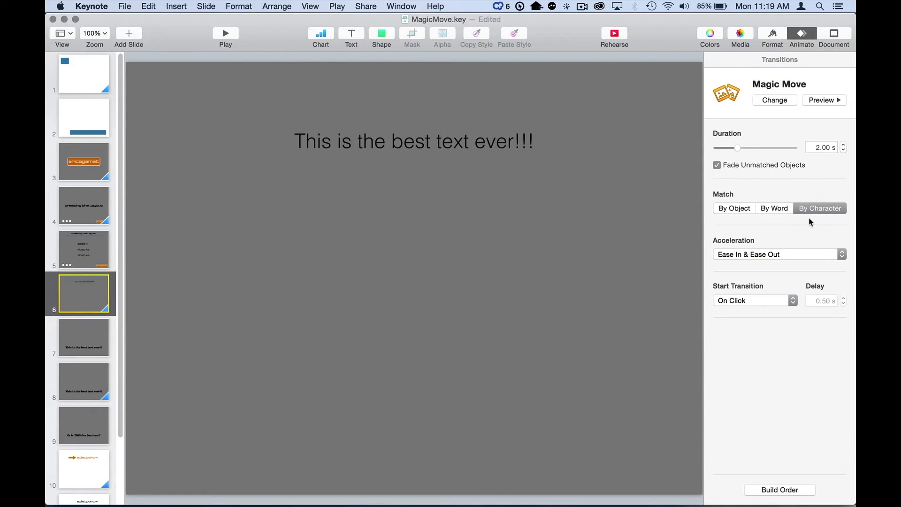
{"action": "mouse_move", "coordinate": [731, 188]}
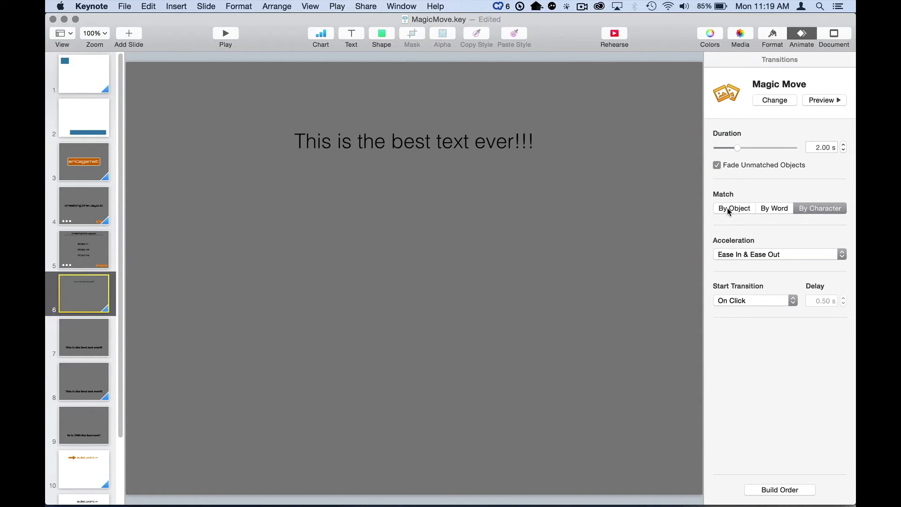
- Set slide 6's Magic Move Match to By Object and play it back
{"action": "left_click", "coordinate": [734, 208]}
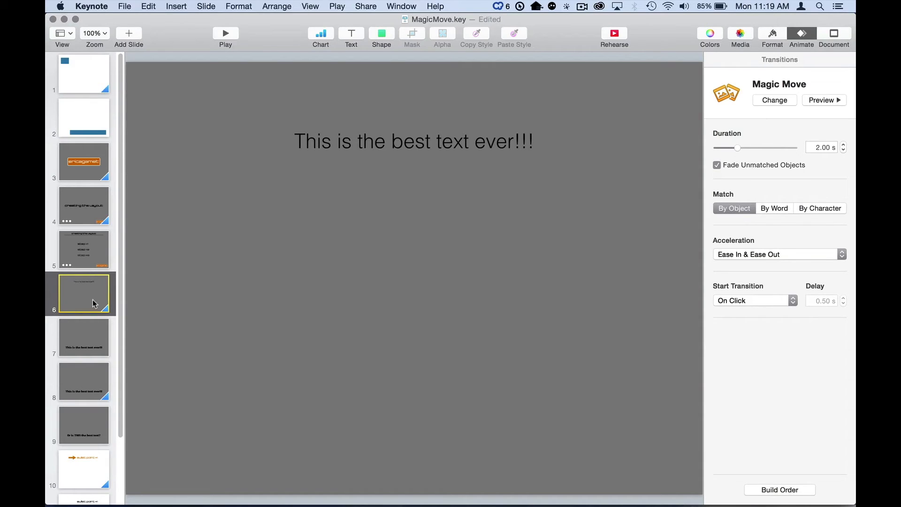
{"action": "mouse_move", "coordinate": [105, 315]}
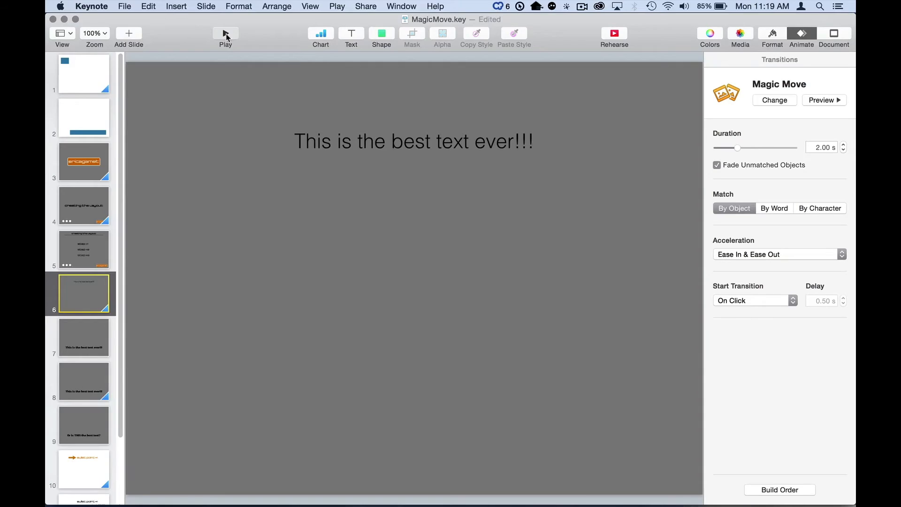
{"action": "left_click", "coordinate": [83, 337]}
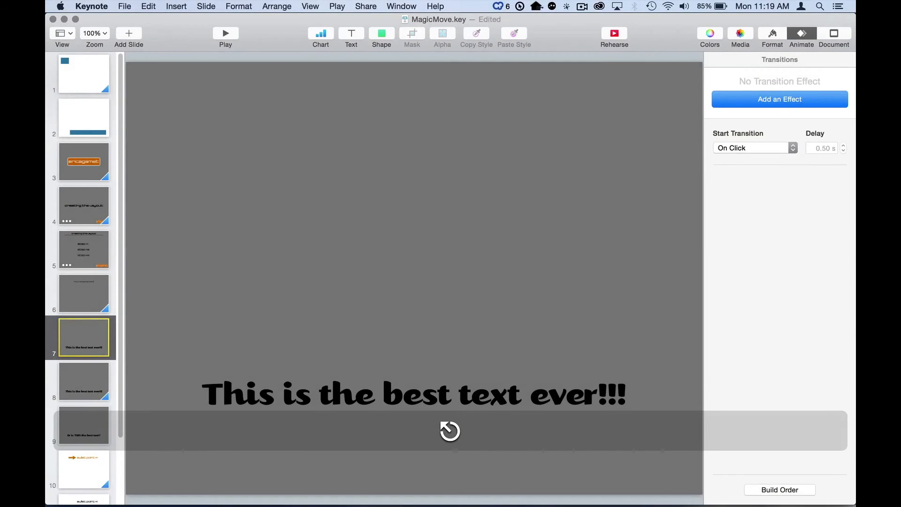
{"action": "left_click", "coordinate": [84, 294]}
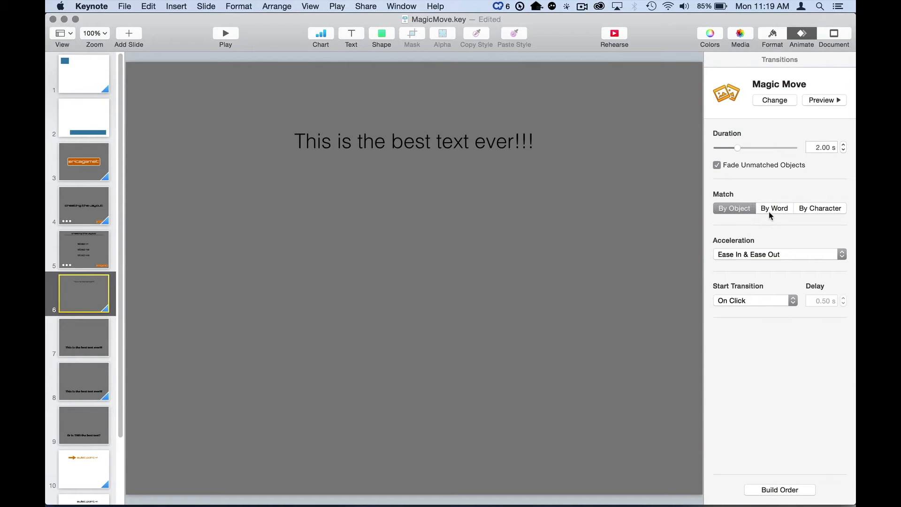
{"action": "mouse_move", "coordinate": [89, 366]}
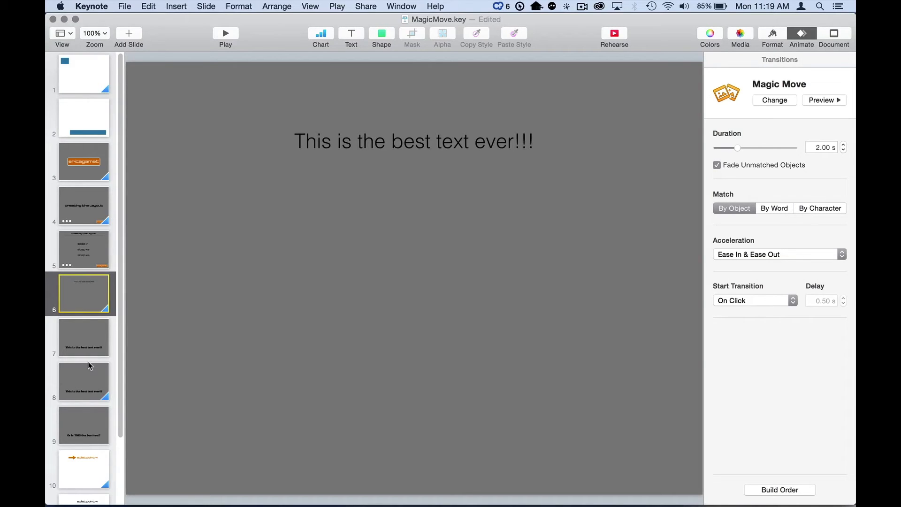
{"action": "left_click", "coordinate": [84, 366]}
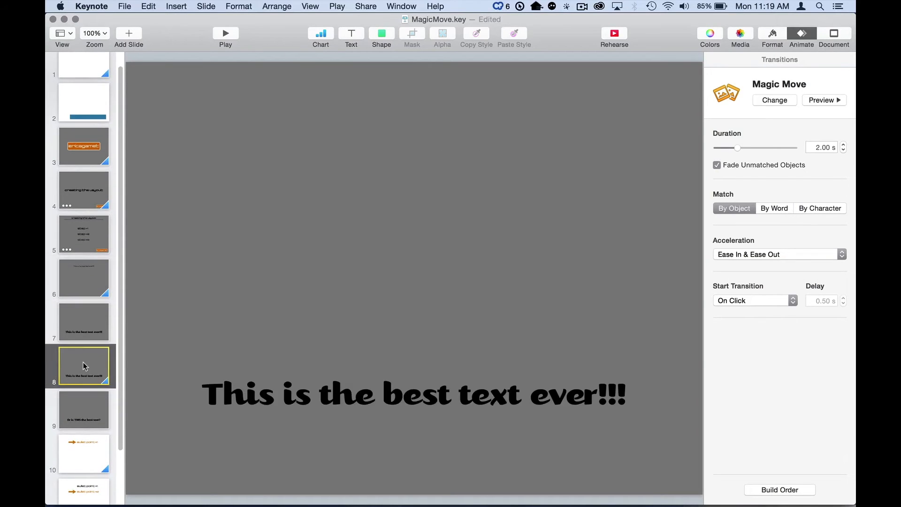
{"action": "mouse_move", "coordinate": [420, 393]}
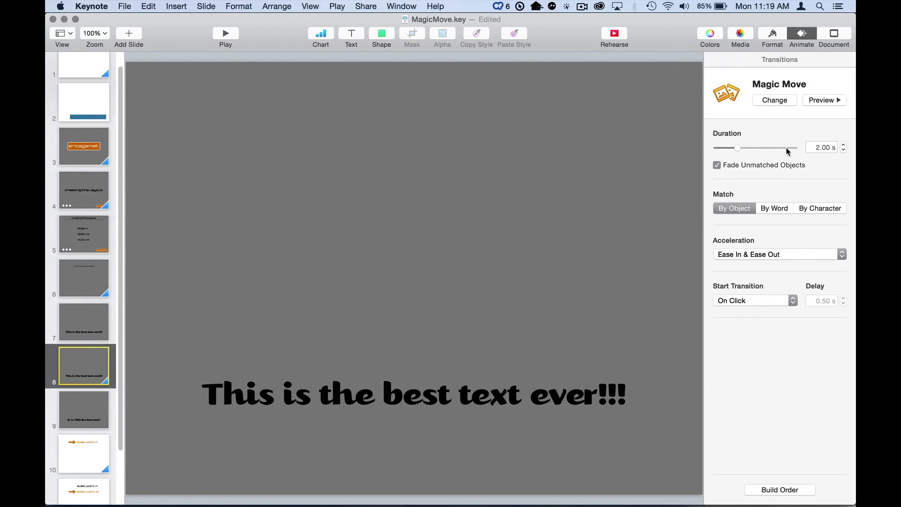
{"action": "mouse_move", "coordinate": [97, 408]}
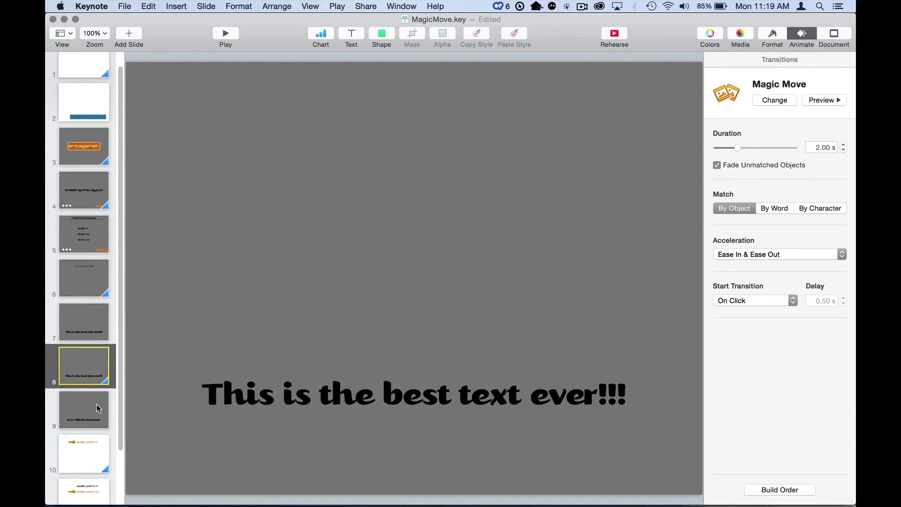
- After checking slide 9, set slide 8's Magic Move Match to By Word
{"action": "left_click", "coordinate": [83, 409]}
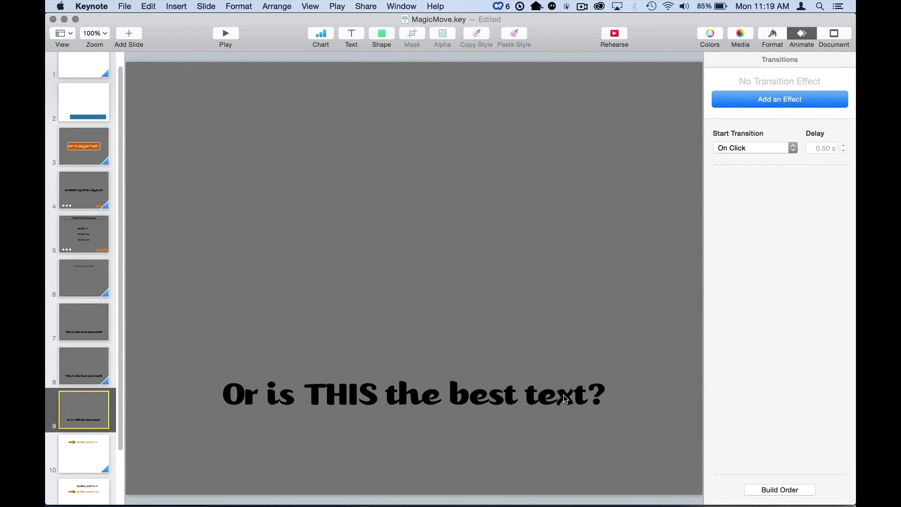
{"action": "left_click", "coordinate": [83, 366]}
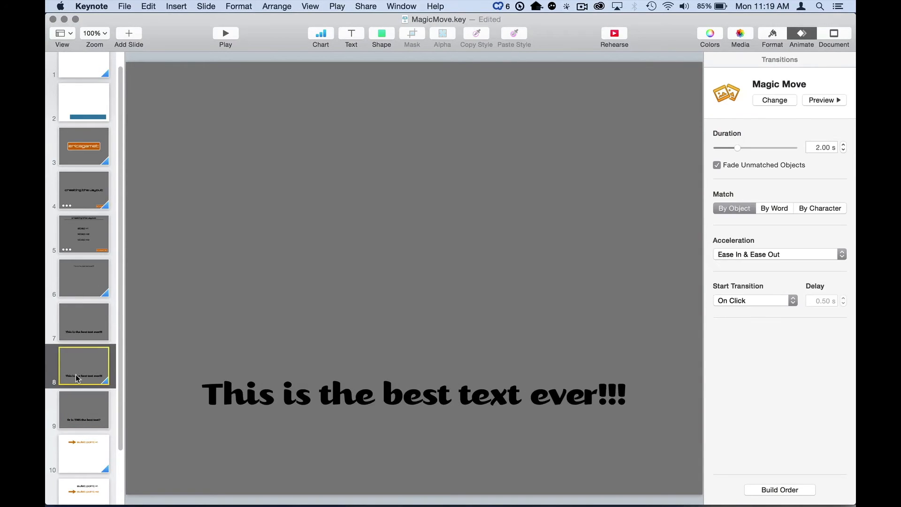
{"action": "mouse_move", "coordinate": [162, 197]}
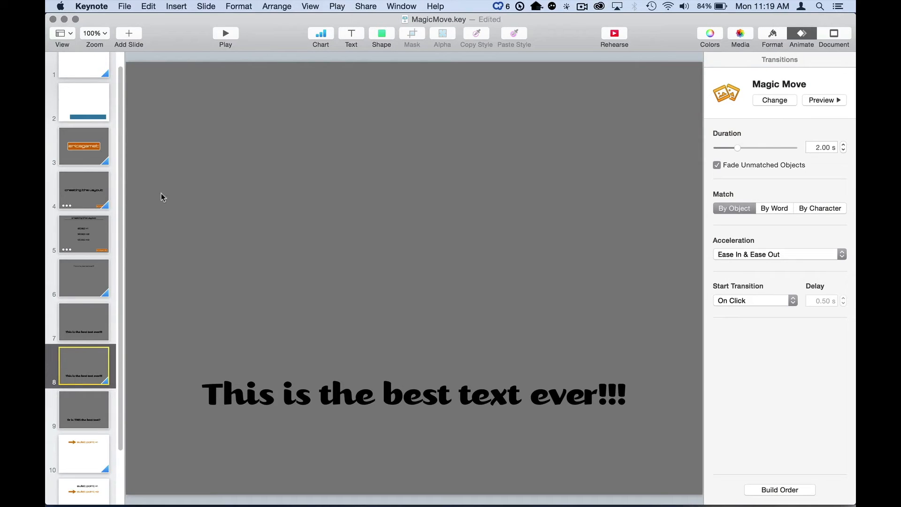
{"action": "left_click", "coordinate": [84, 409]}
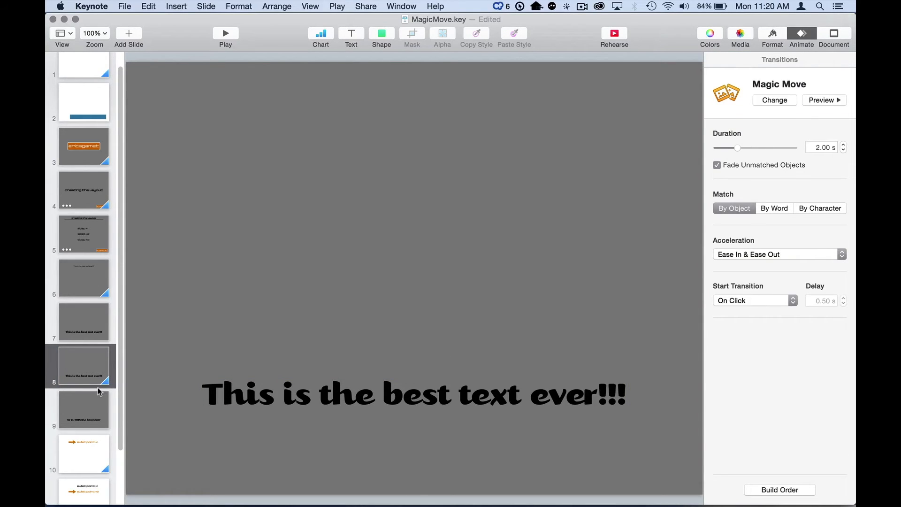
{"action": "mouse_move", "coordinate": [597, 266]}
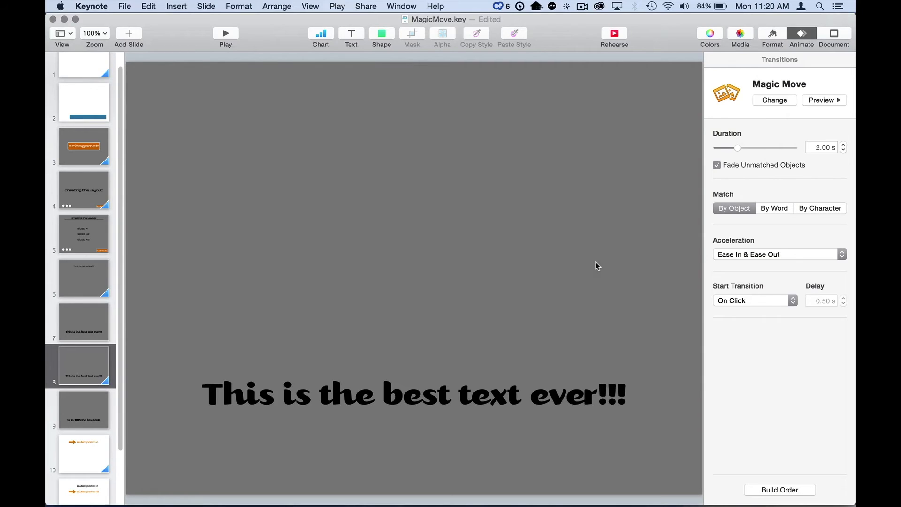
{"action": "mouse_move", "coordinate": [774, 208]}
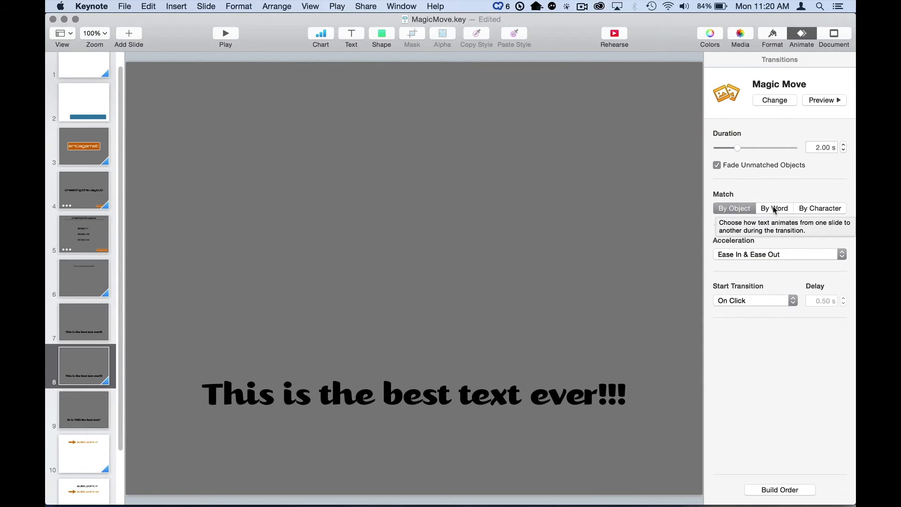
{"action": "left_click", "coordinate": [773, 208]}
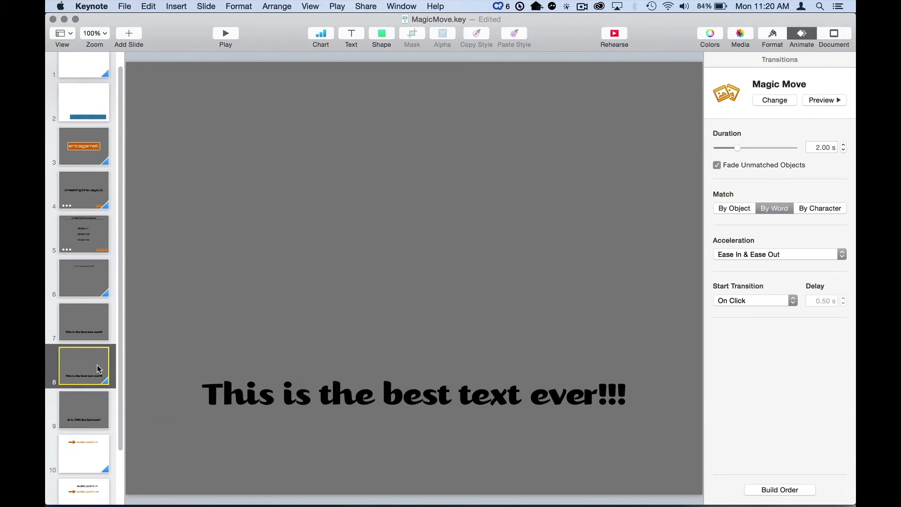
- Set slide 8's Magic Move Match to By Character and play it back
{"action": "left_click", "coordinate": [819, 208]}
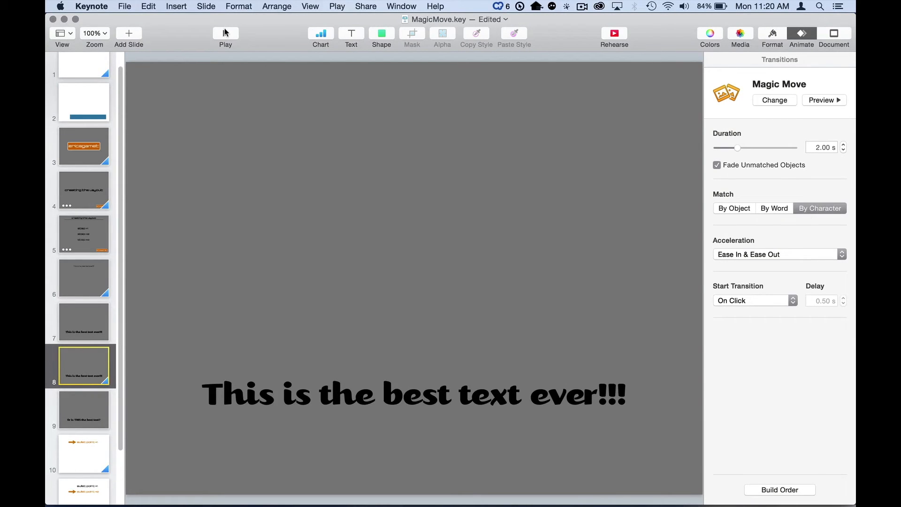
{"action": "left_click", "coordinate": [84, 409]}
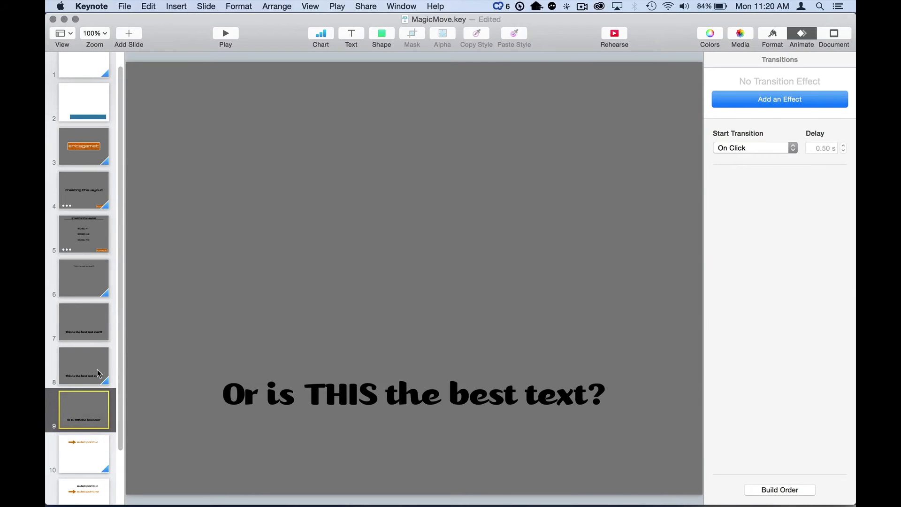
{"action": "left_click", "coordinate": [83, 365]}
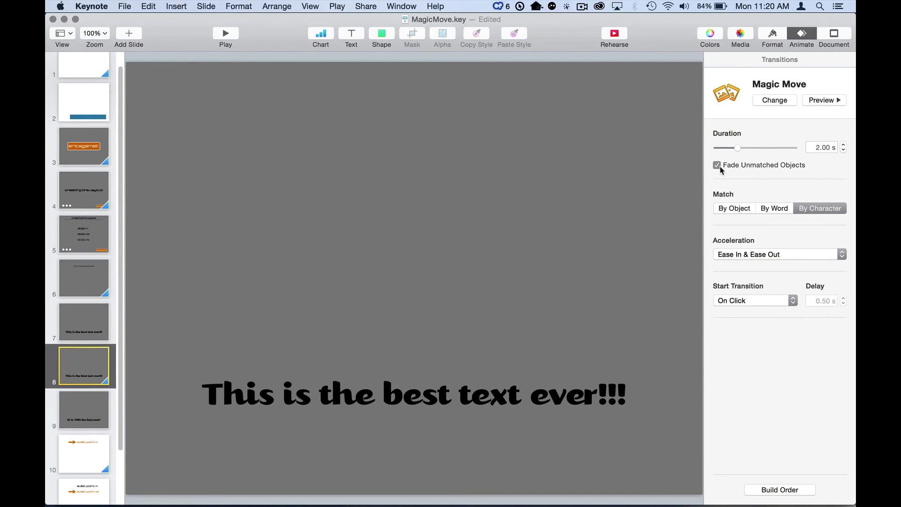
- Turn off fading of unmatched objects, preview, then re-enable fading
{"action": "left_click", "coordinate": [717, 165]}
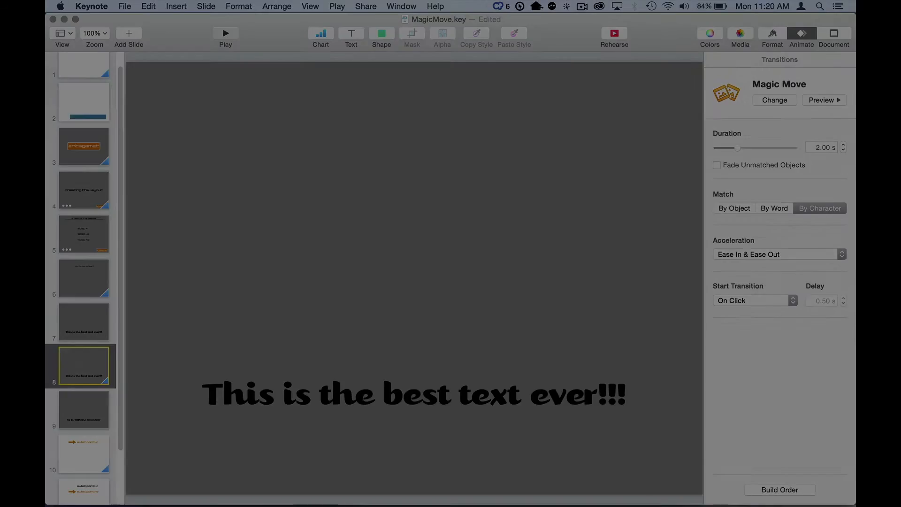
{"action": "left_click", "coordinate": [83, 409]}
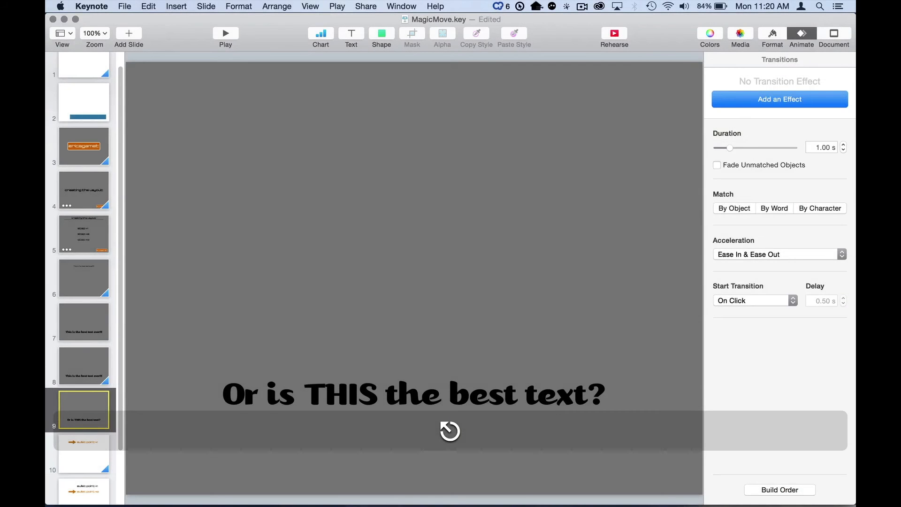
{"action": "left_click", "coordinate": [83, 366]}
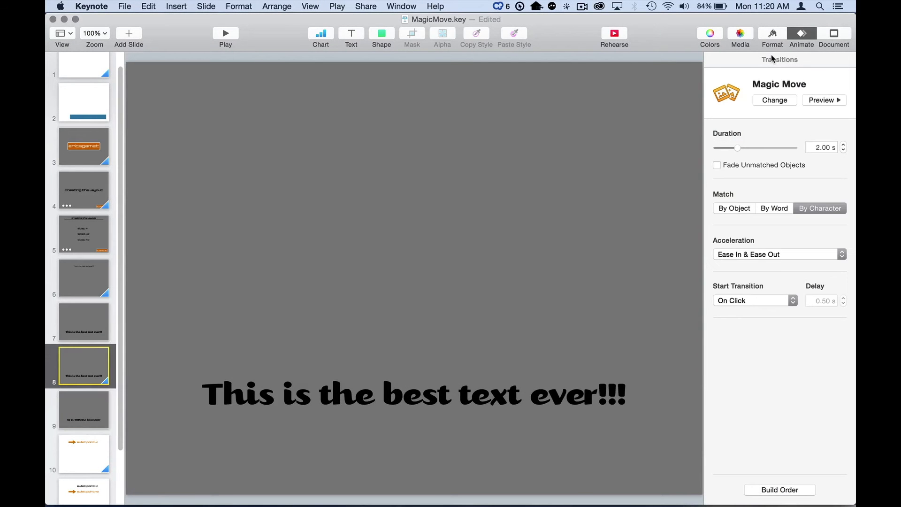
{"action": "left_click", "coordinate": [717, 165]}
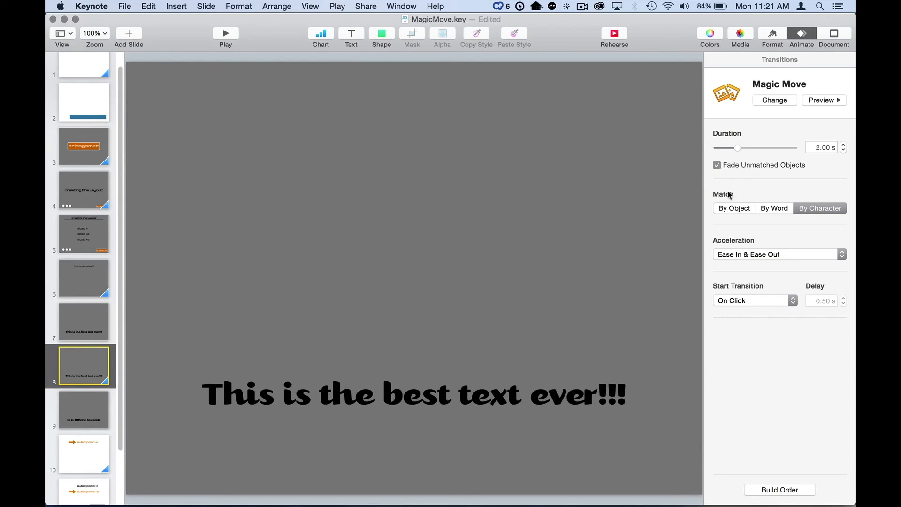
{"action": "mouse_move", "coordinate": [612, 271]}
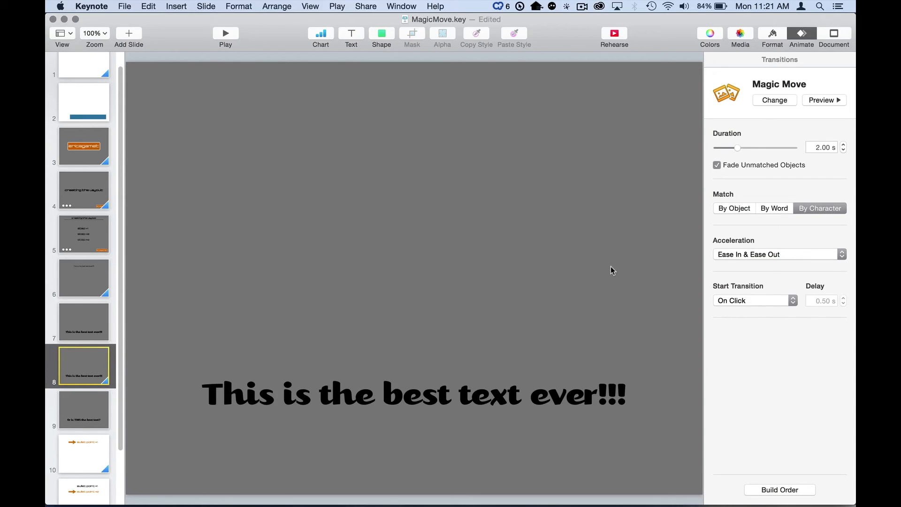
- Flip between bullet slides 10, 11 and 12 to compare arrow positions, ending on slide 12
{"action": "scroll", "scroll_direction": "down", "scroll_amount": 3}
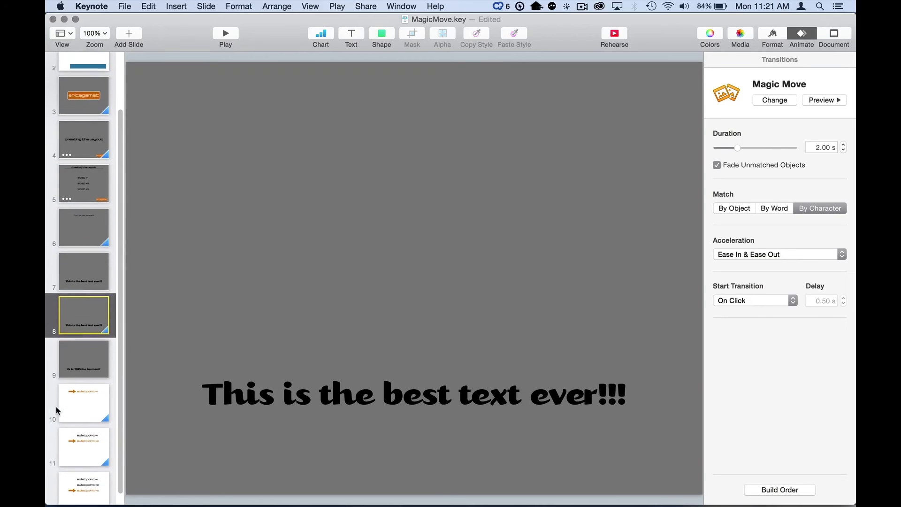
{"action": "left_click", "coordinate": [83, 398]}
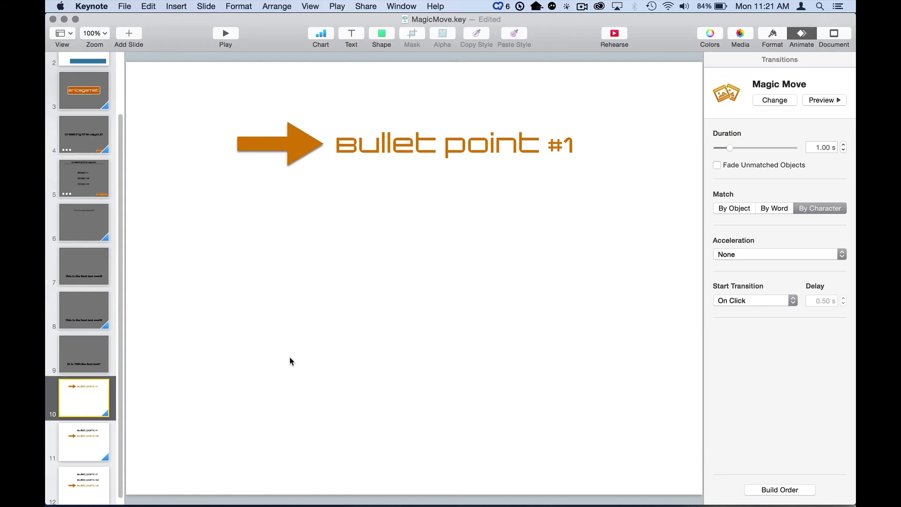
{"action": "mouse_move", "coordinate": [315, 169]}
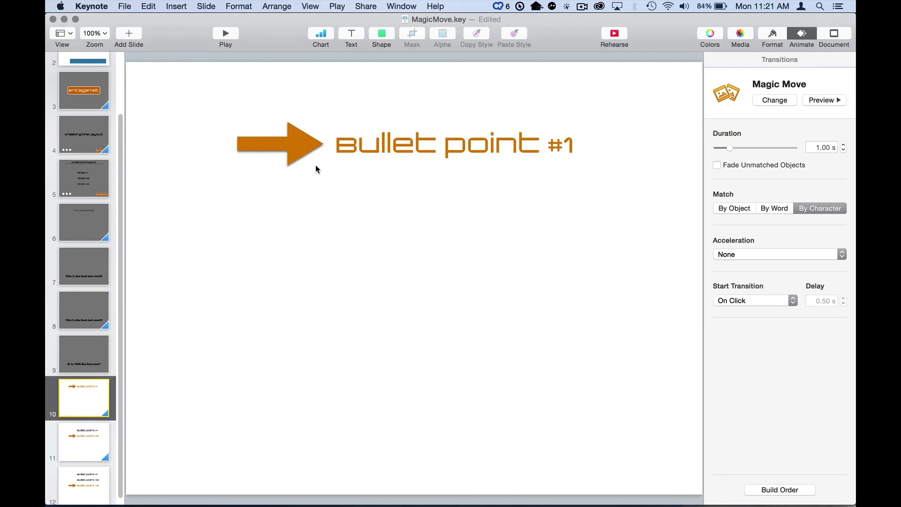
{"action": "mouse_move", "coordinate": [602, 180]}
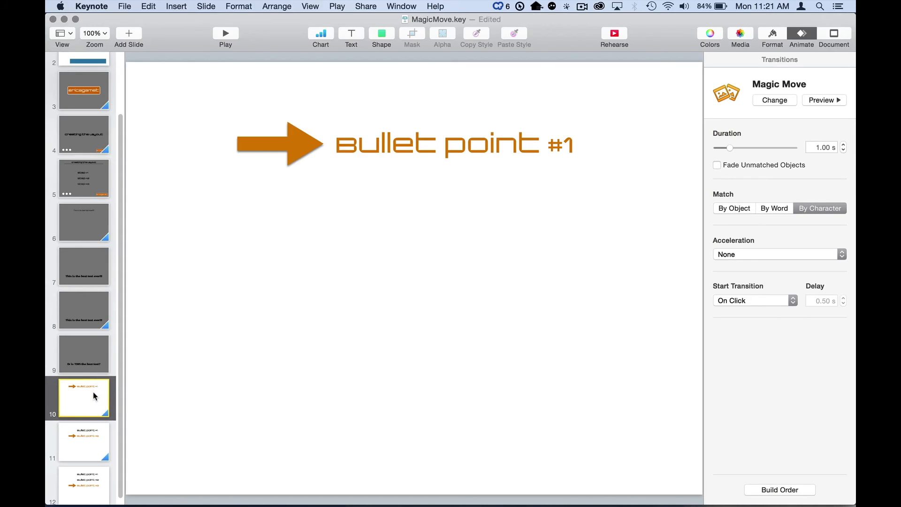
{"action": "left_click", "coordinate": [83, 442]}
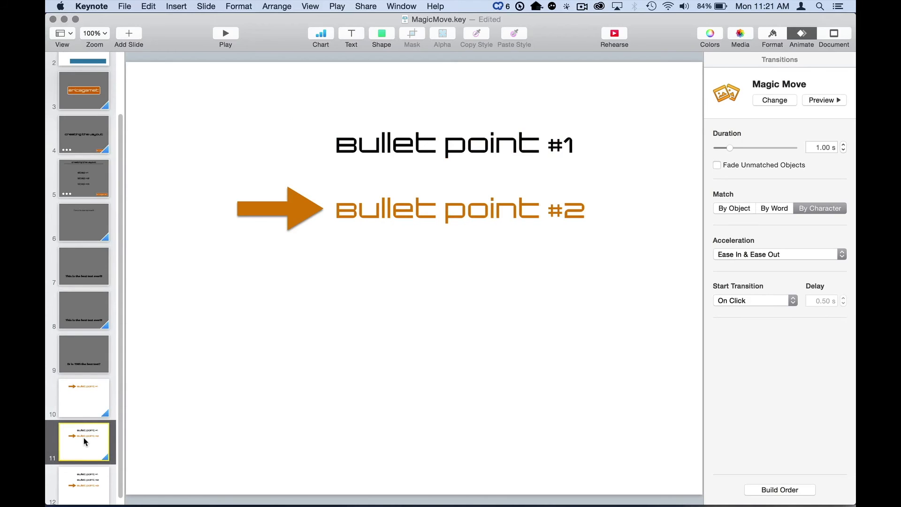
{"action": "left_click", "coordinate": [83, 485]}
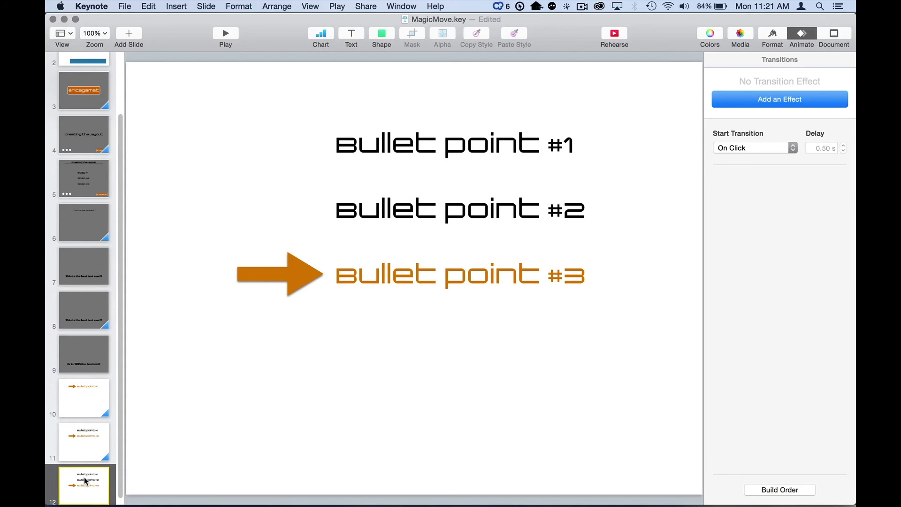
{"action": "left_click", "coordinate": [84, 398]}
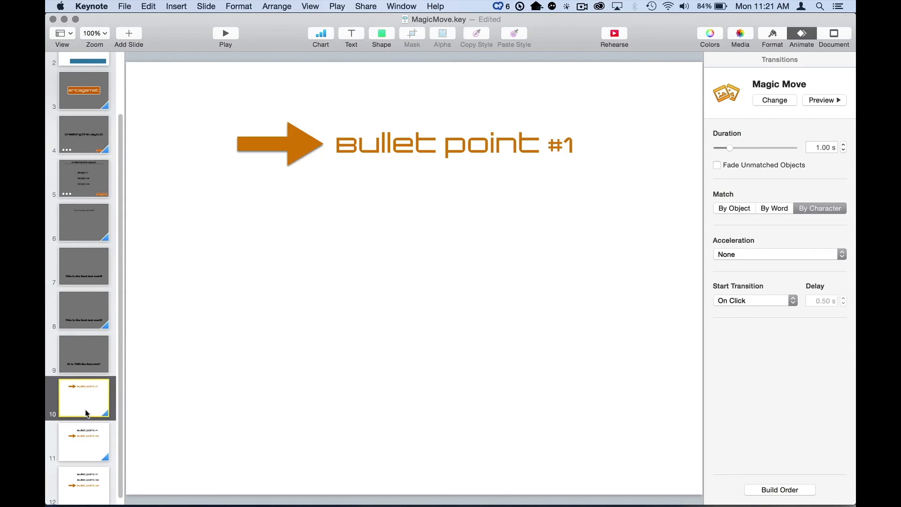
{"action": "left_click", "coordinate": [83, 442]}
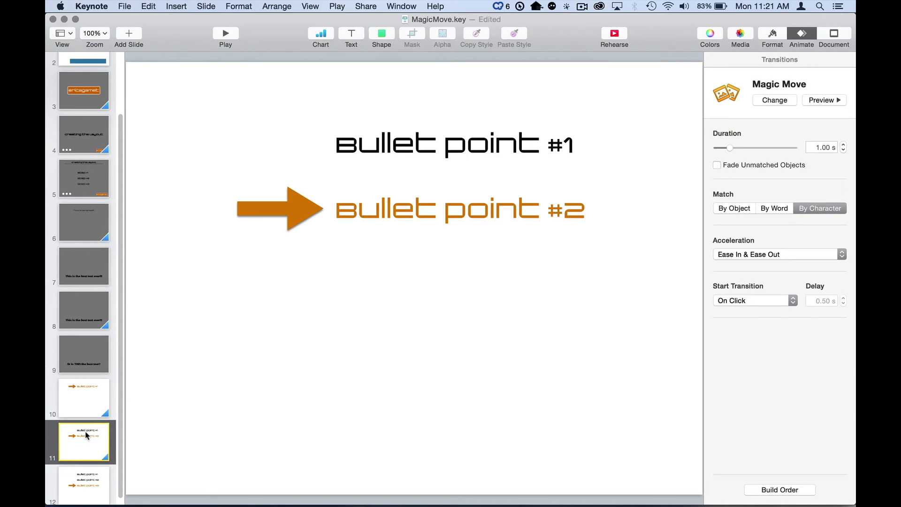
{"action": "left_click", "coordinate": [84, 398]}
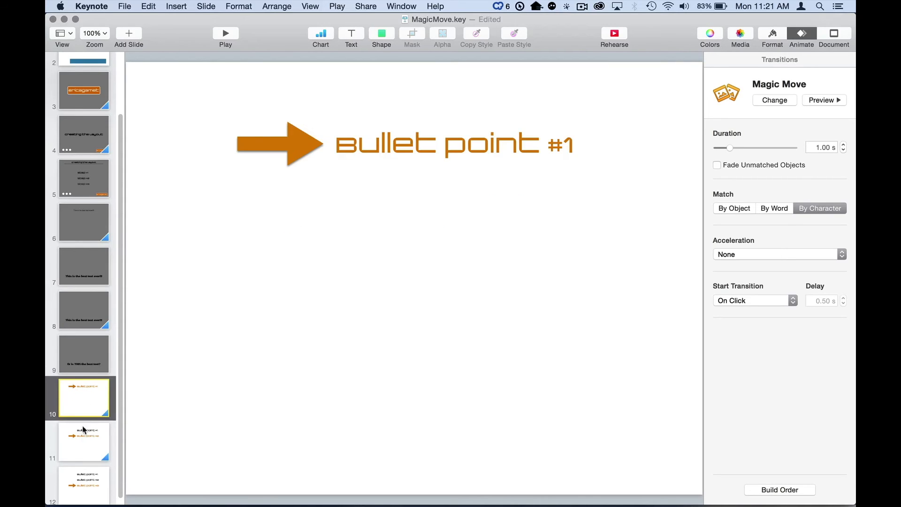
{"action": "left_click", "coordinate": [84, 443]}
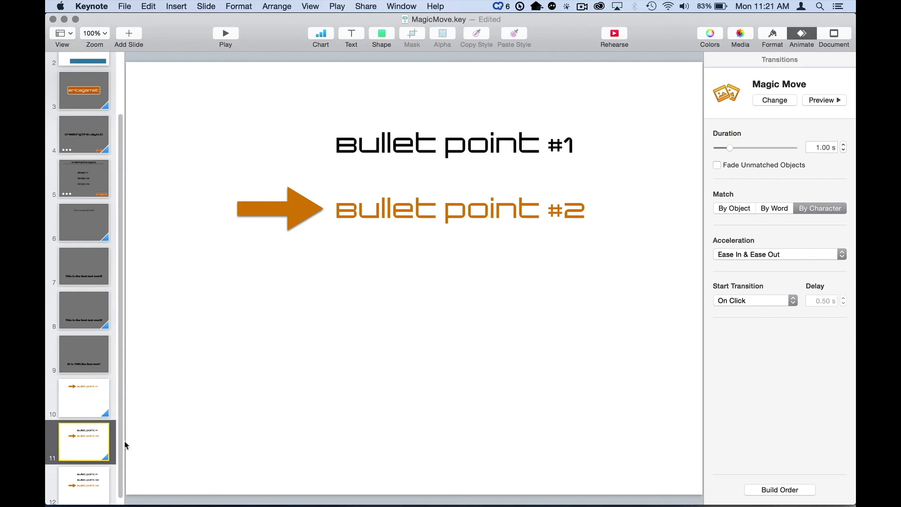
{"action": "left_click", "coordinate": [84, 399]}
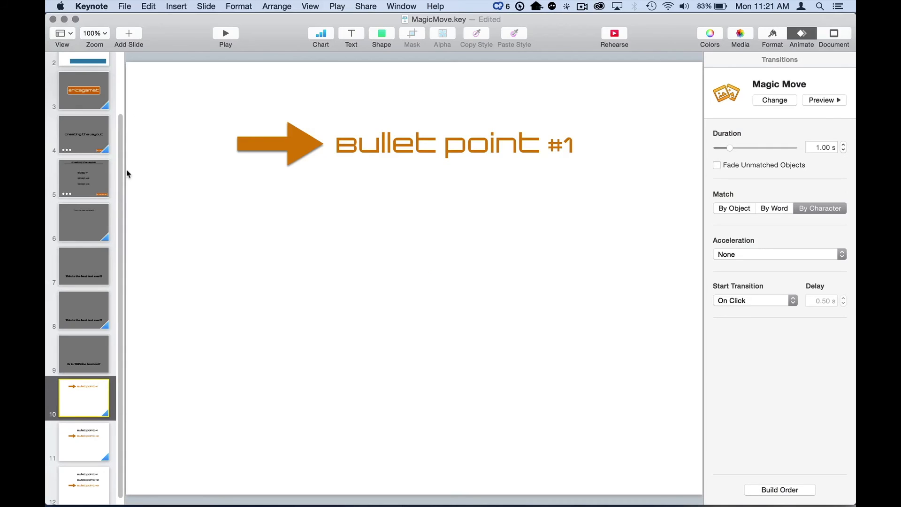
{"action": "left_click", "coordinate": [83, 481]}
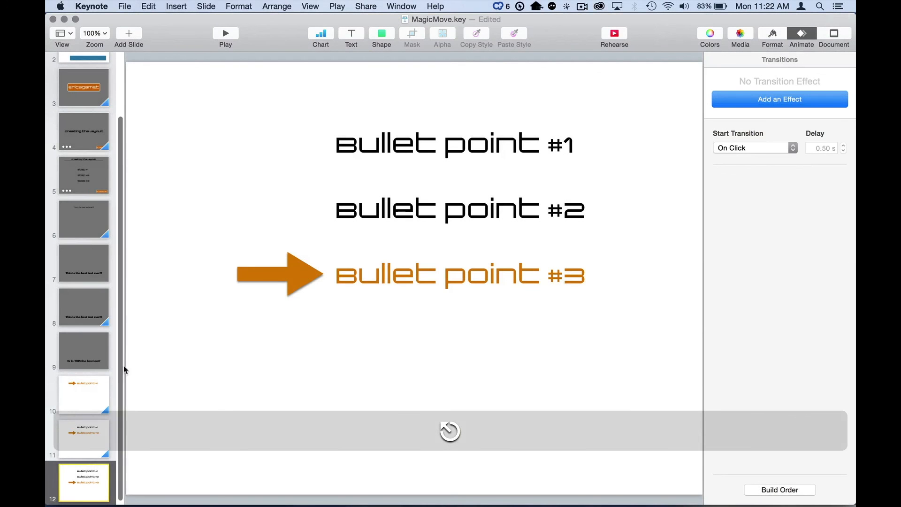
- On slide 10, try Magic Move with and without fading, By Object and By Word, previewing each
{"action": "left_click", "coordinate": [82, 396]}
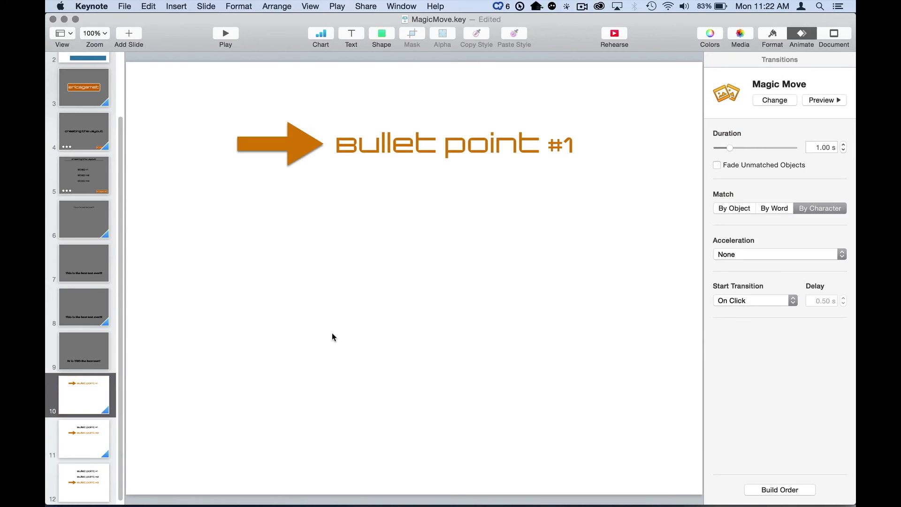
{"action": "mouse_move", "coordinate": [339, 336]}
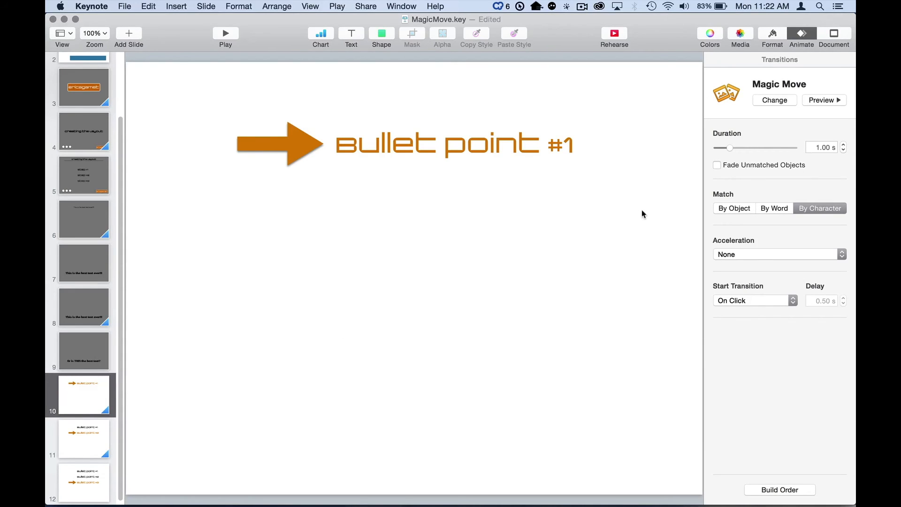
{"action": "mouse_move", "coordinate": [796, 169]}
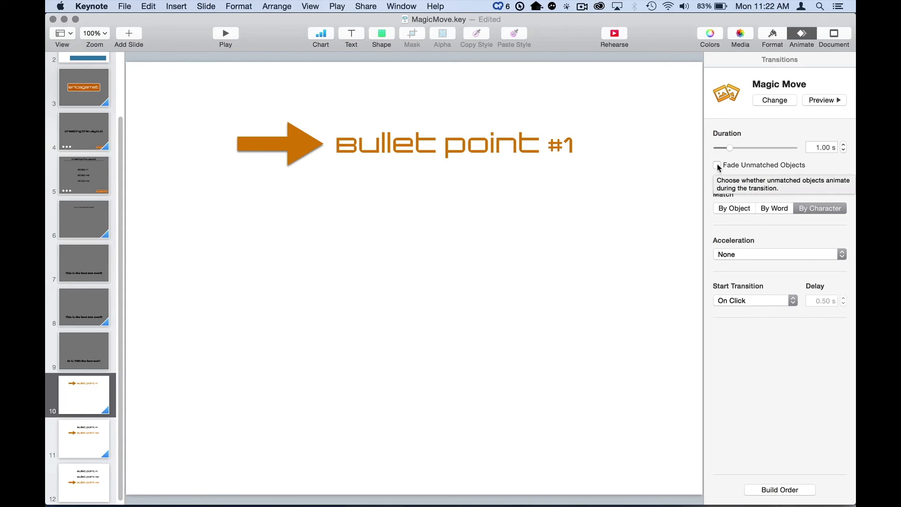
{"action": "left_click", "coordinate": [717, 165]}
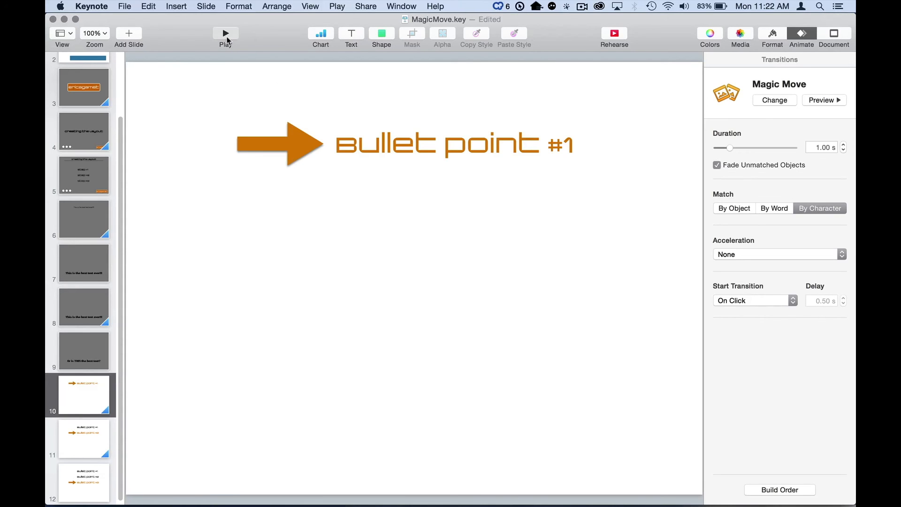
{"action": "left_click", "coordinate": [84, 438]}
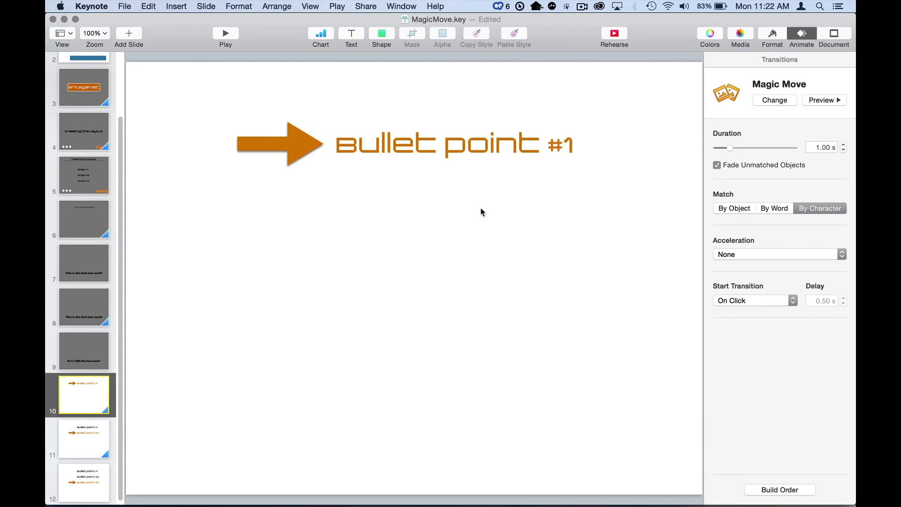
{"action": "left_click", "coordinate": [717, 165]}
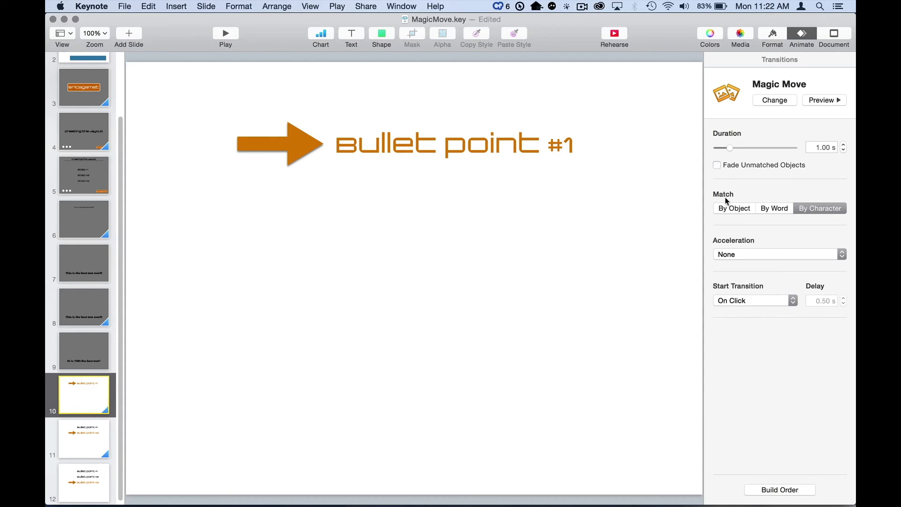
{"action": "left_click", "coordinate": [734, 208]}
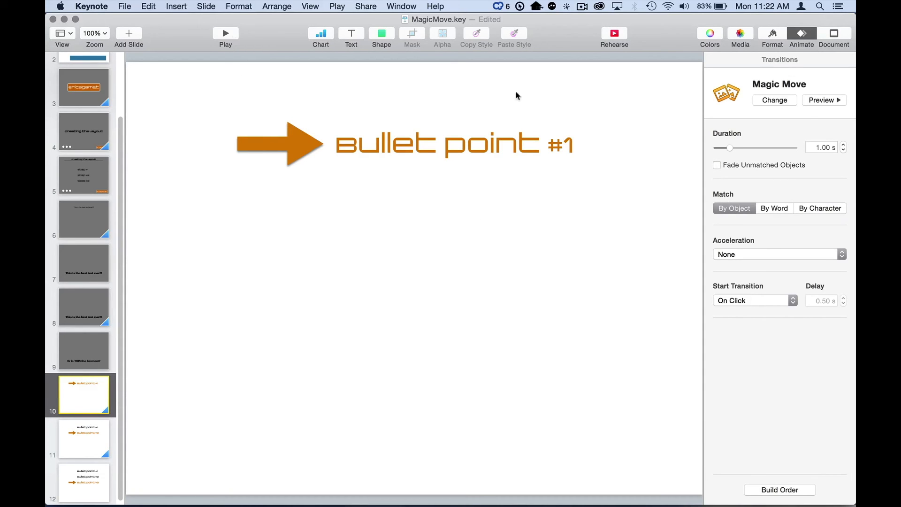
{"action": "left_click", "coordinate": [773, 208]}
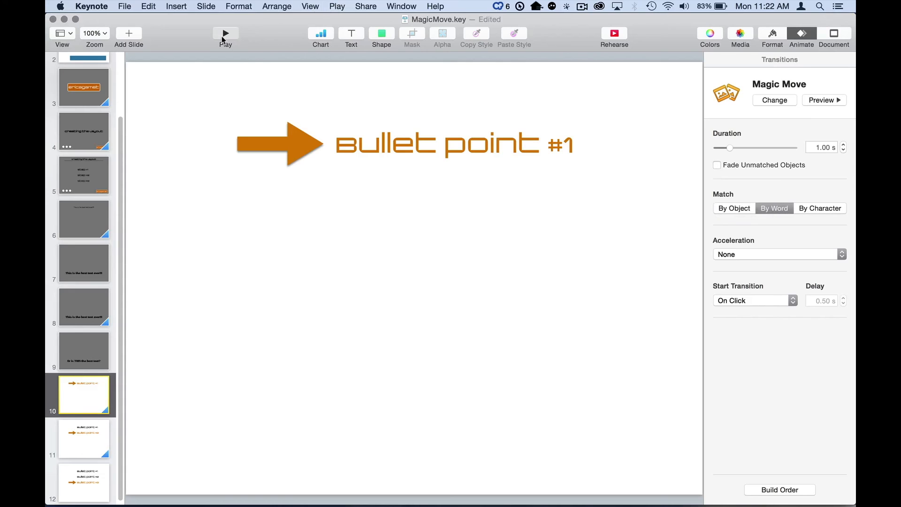
{"action": "left_click", "coordinate": [83, 482]}
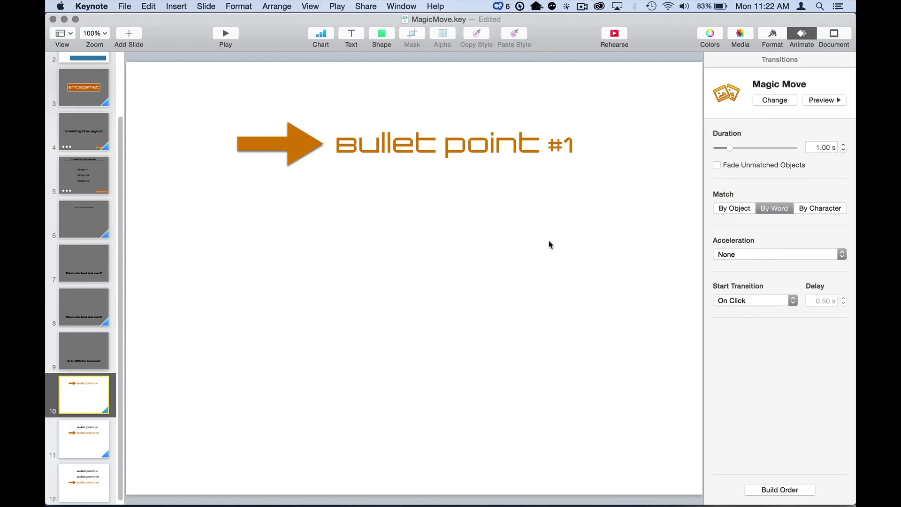
- Settle slide 10 on By Character with unmatched objects fading, then view slides 11 and 12
{"action": "left_click", "coordinate": [716, 165]}
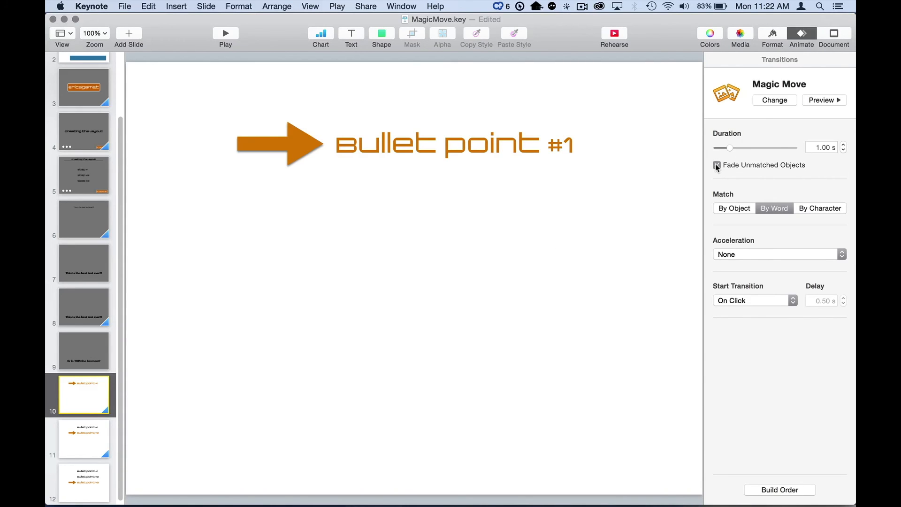
{"action": "left_click", "coordinate": [820, 208]}
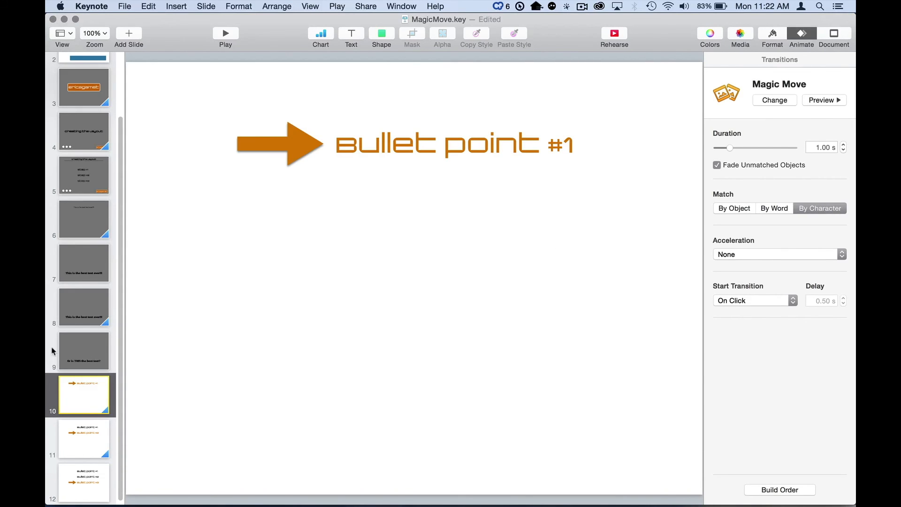
{"action": "left_click", "coordinate": [83, 439]}
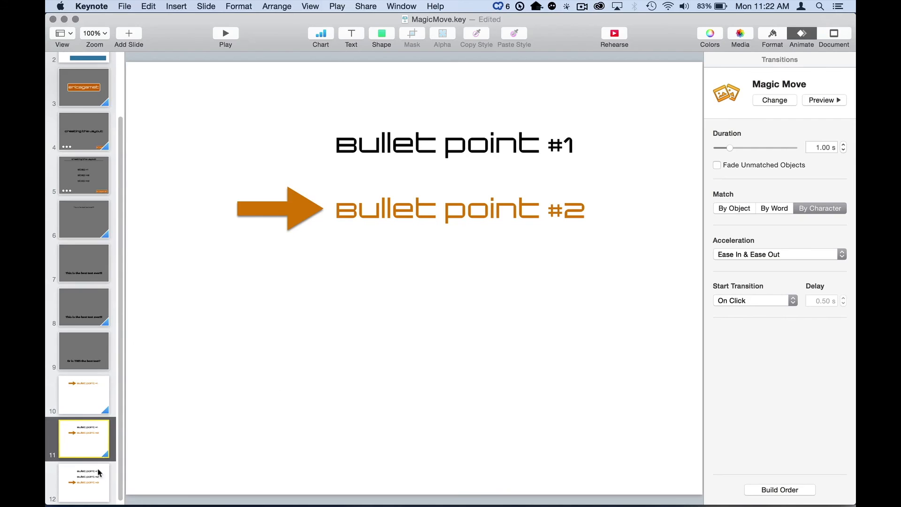
{"action": "left_click", "coordinate": [84, 482]}
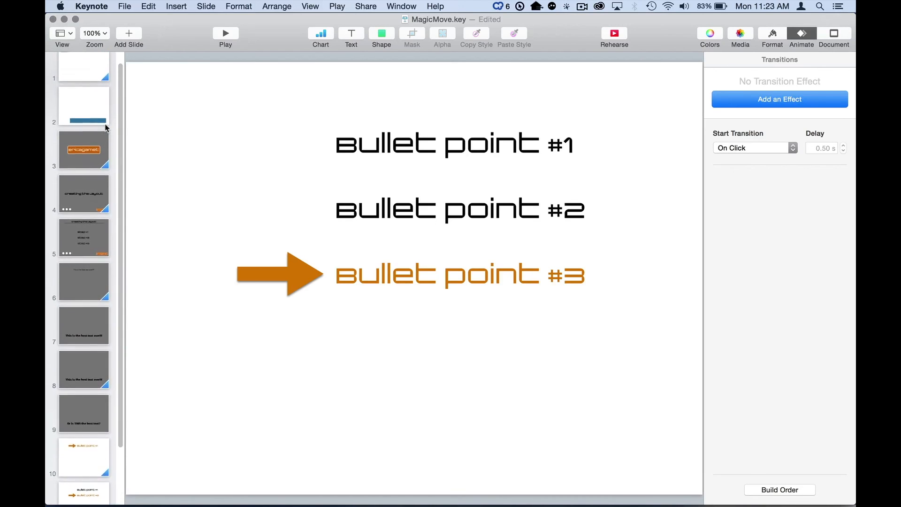
- Select slide 1 with the small blue square in the navigator
{"action": "left_click", "coordinate": [84, 73]}
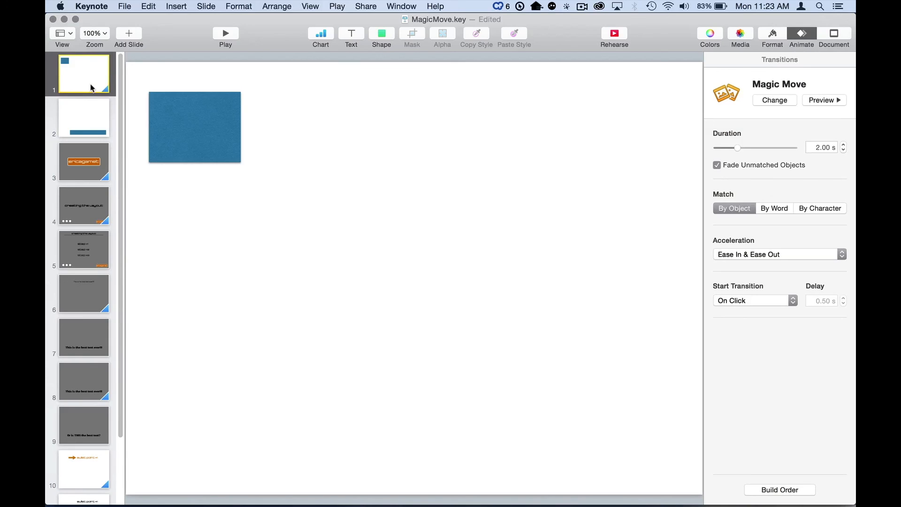